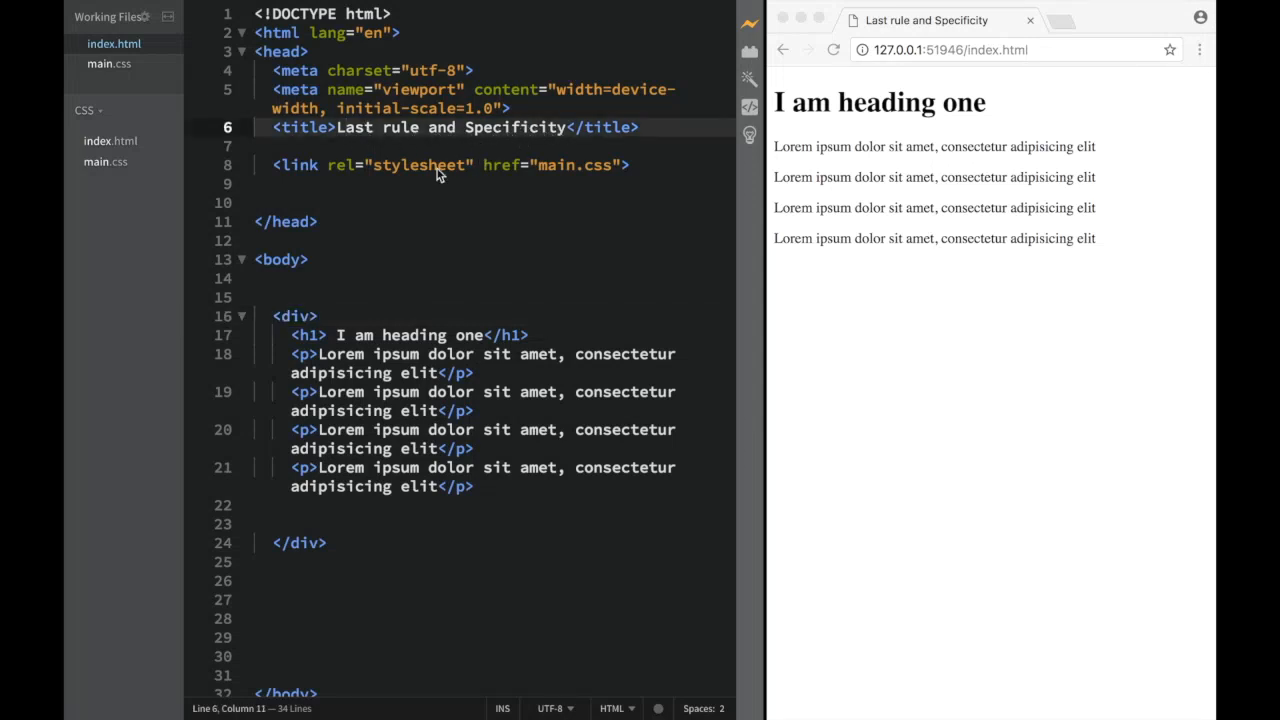
mouse_move(365, 122)
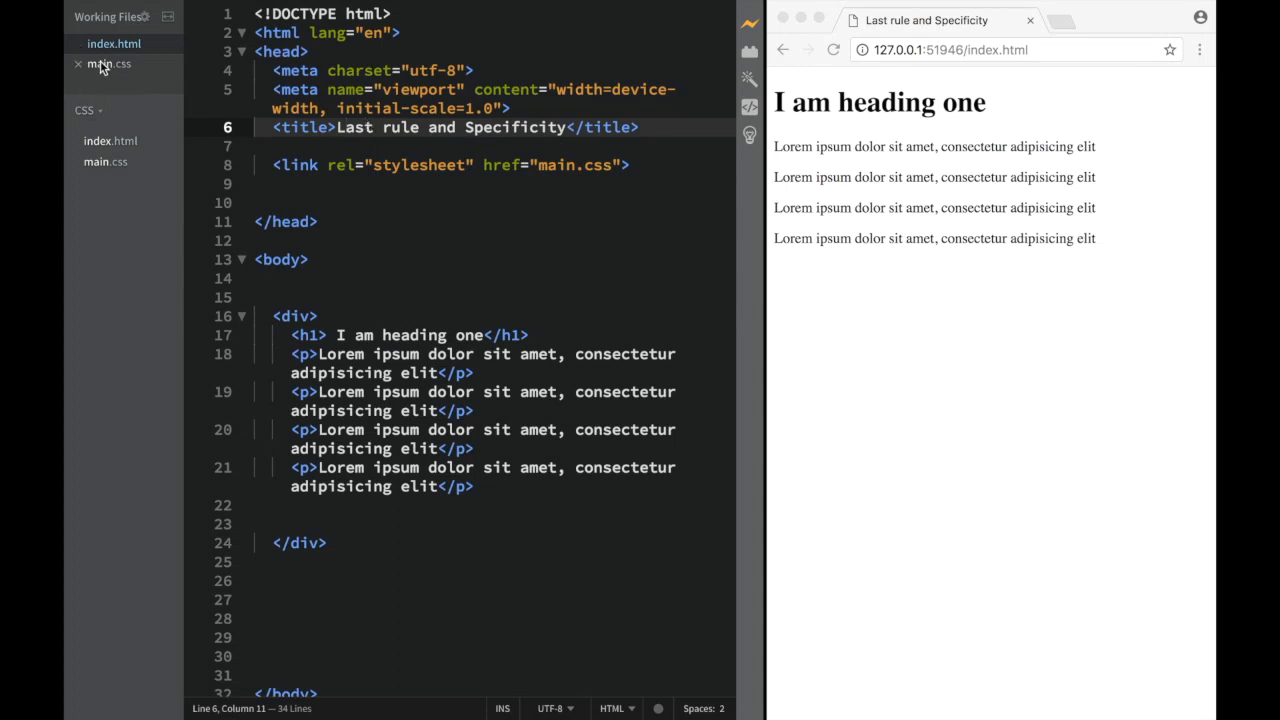
In main.css, start a p rule with a color property
click(78, 64)
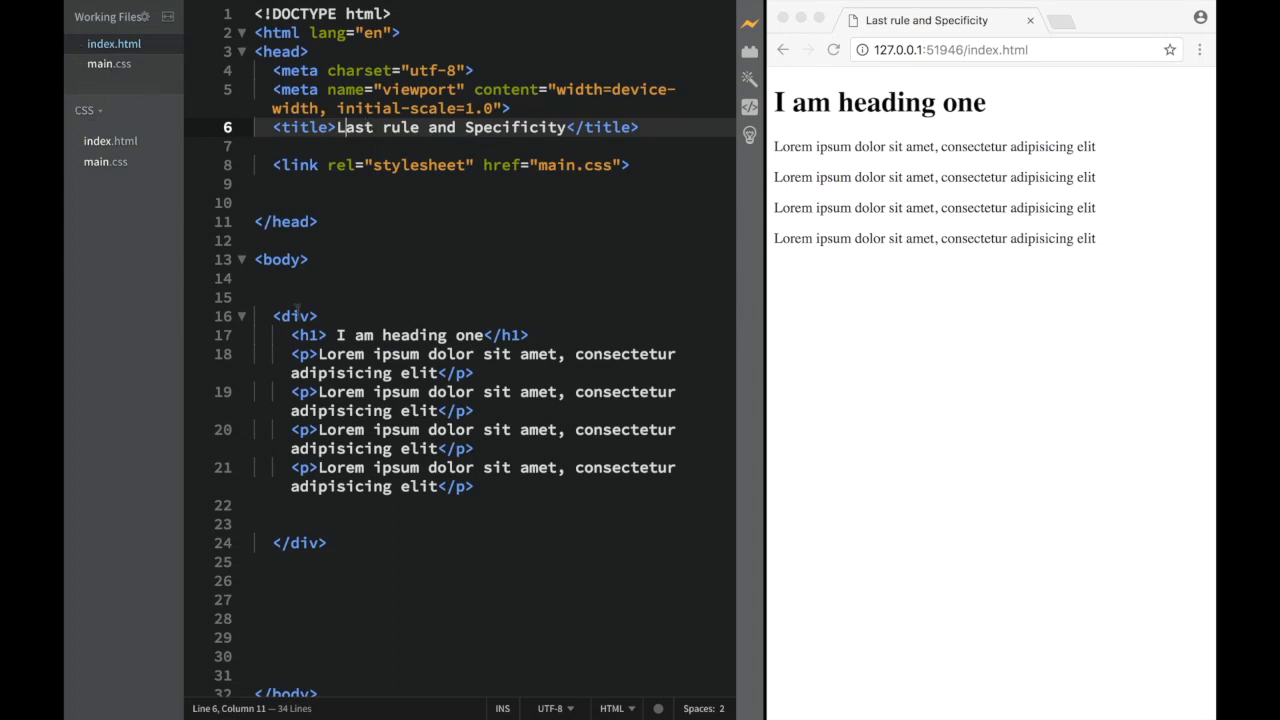
click(294, 316)
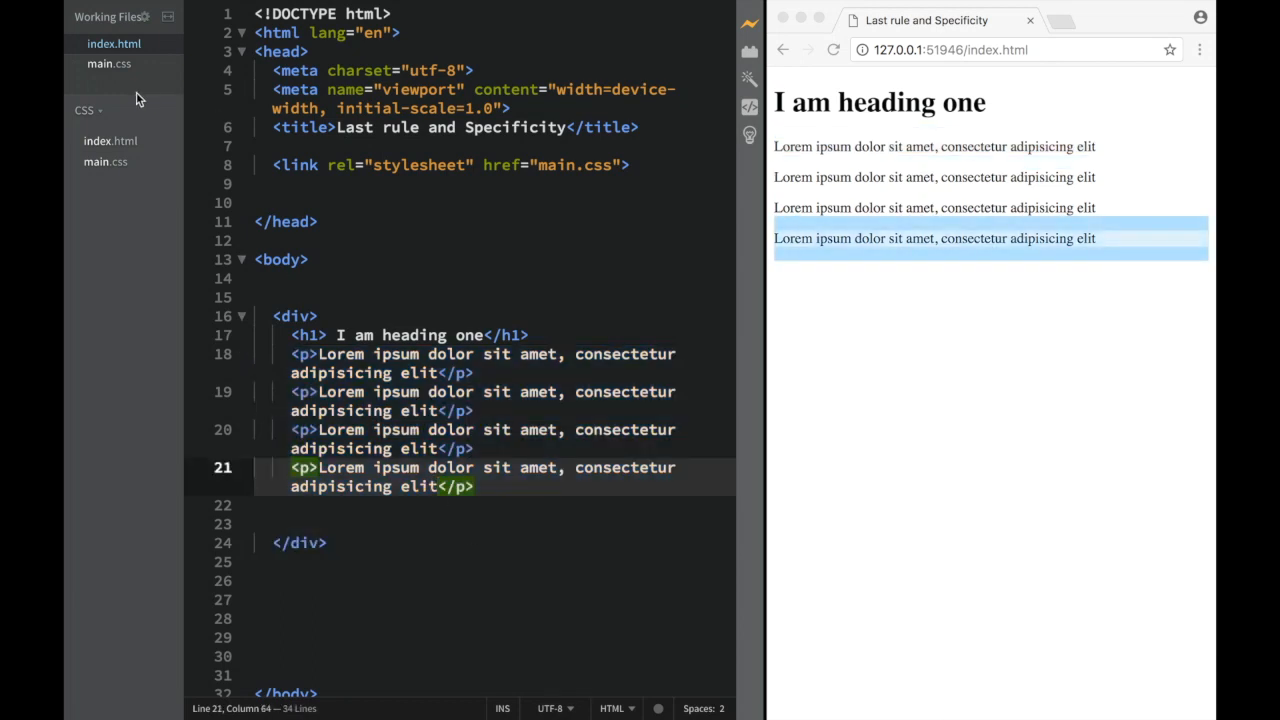
click(108, 63)
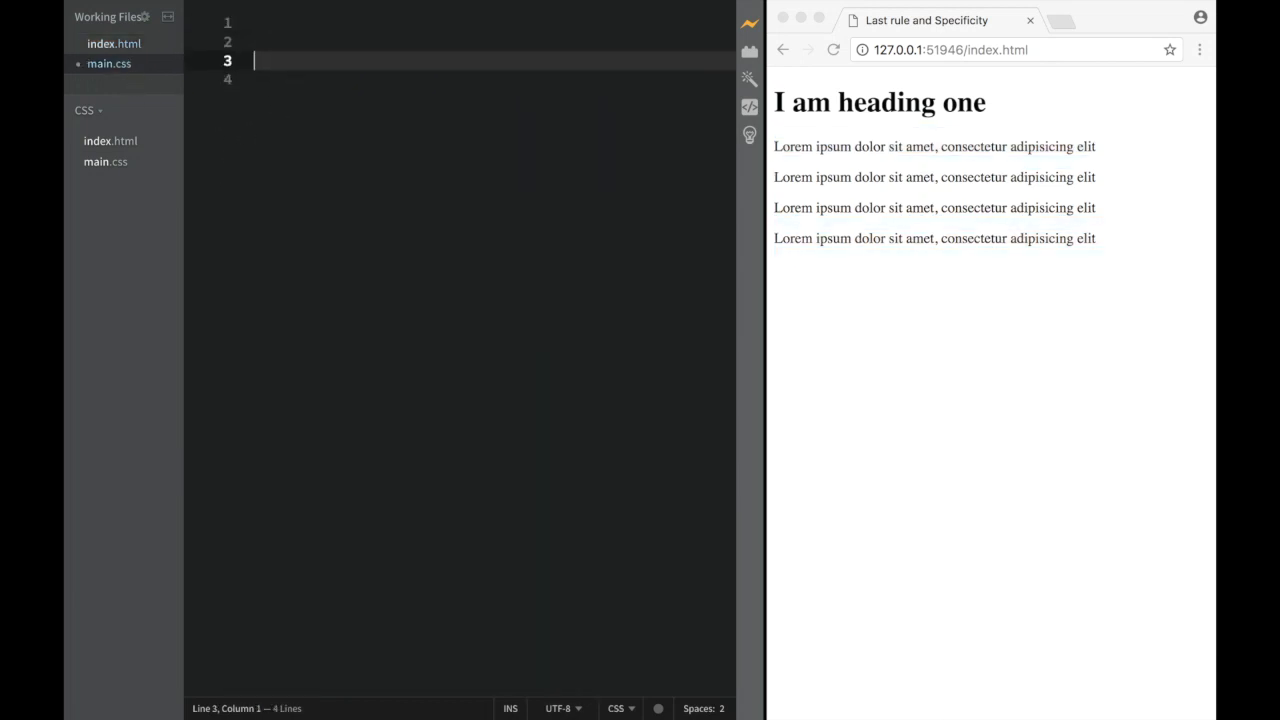
text(p {)
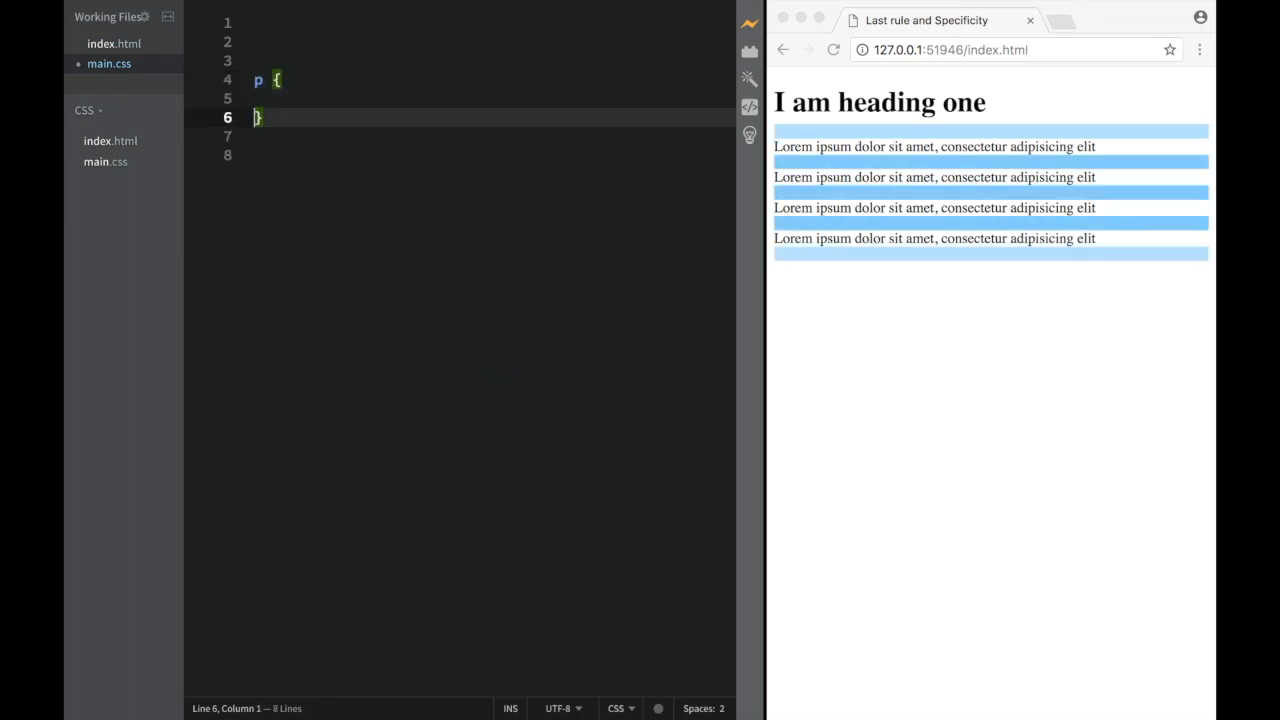
text(font)
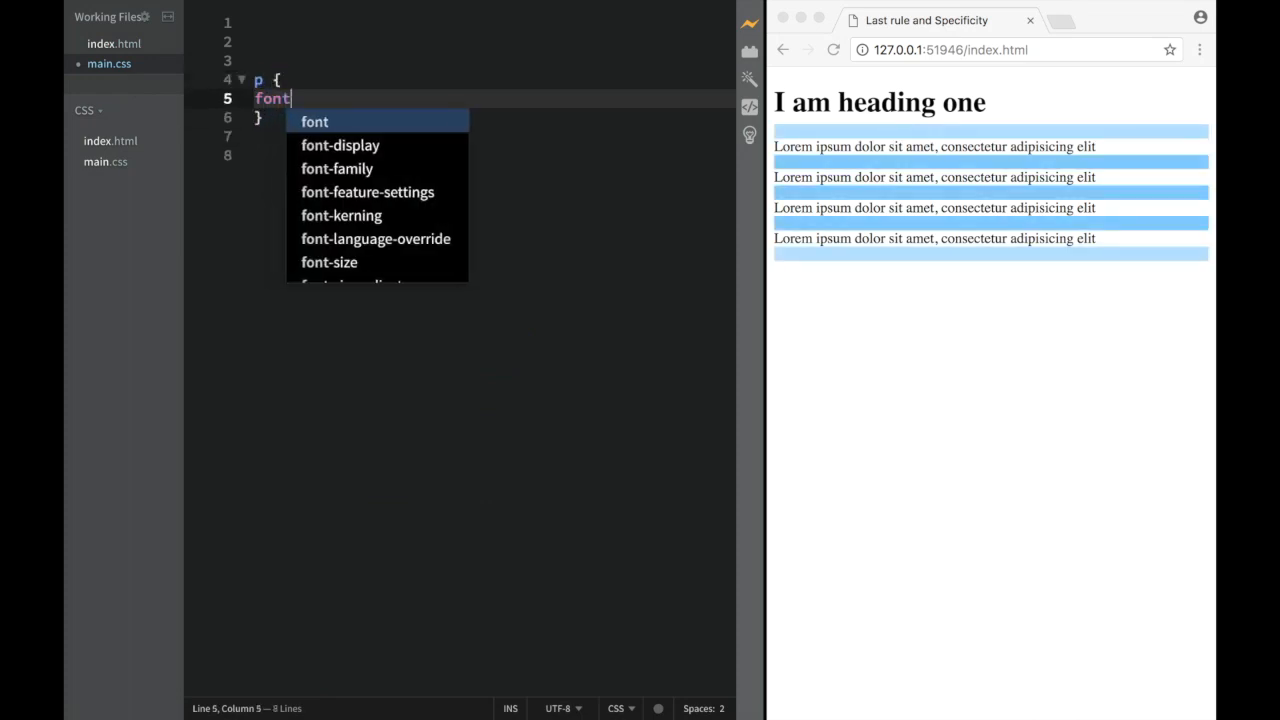
text(-s)
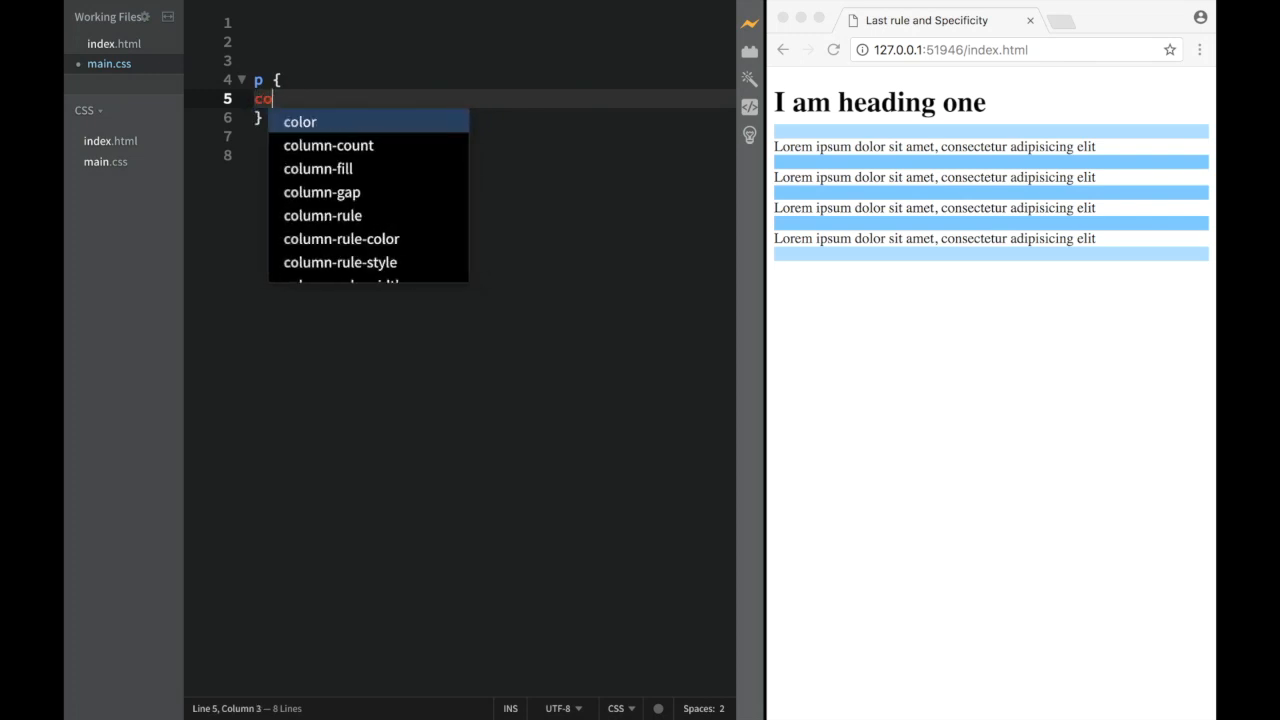
text(lor:)
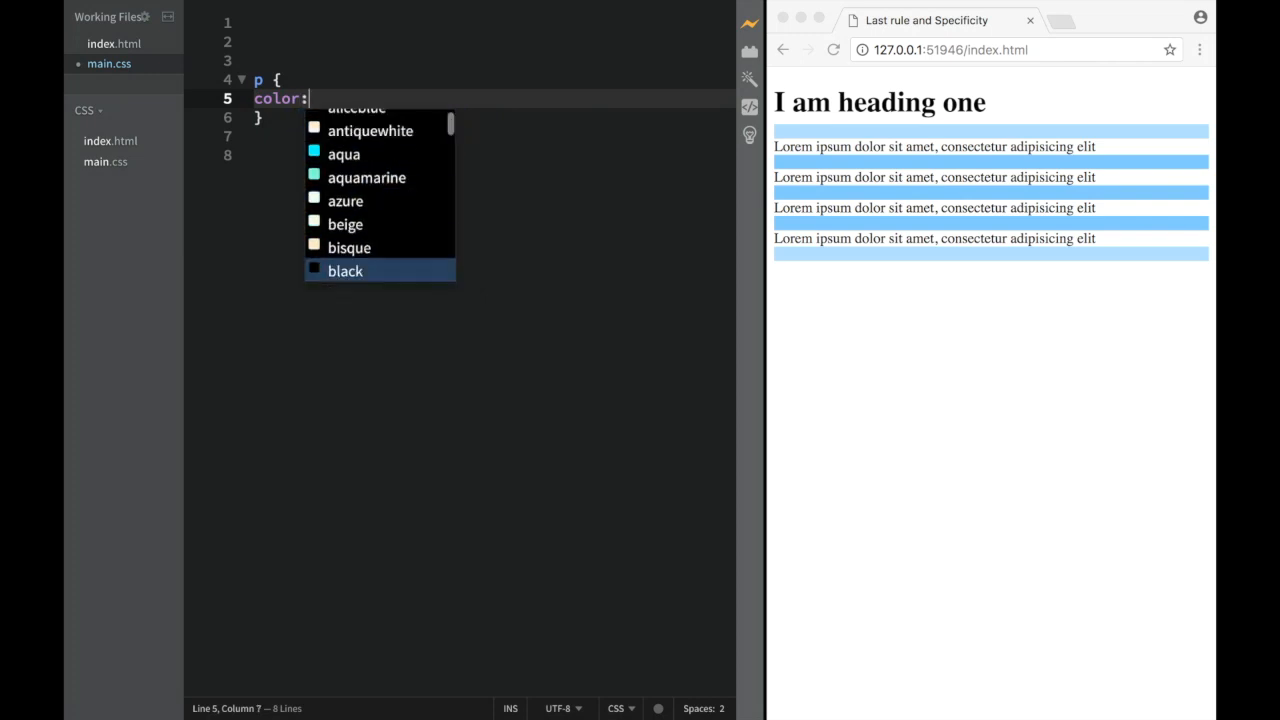
Try brown and darkblue, then settle the p rule's color on red
text(brown)
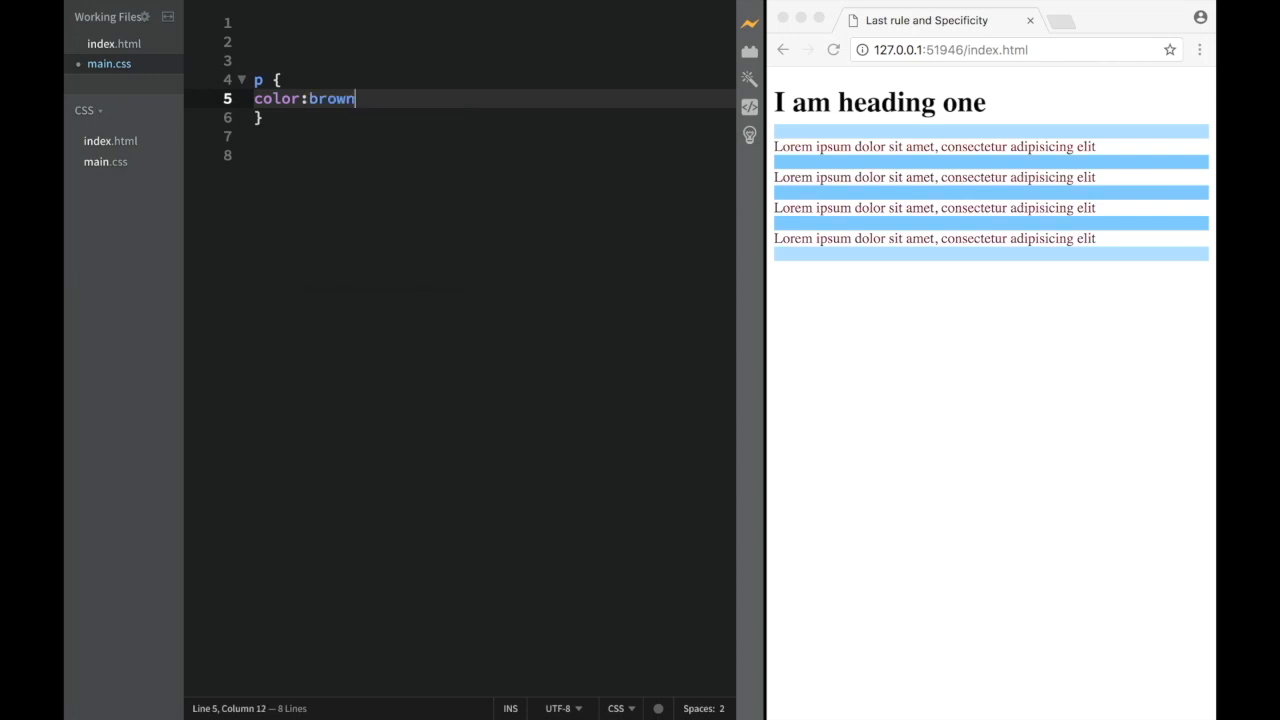
key(Backspace)
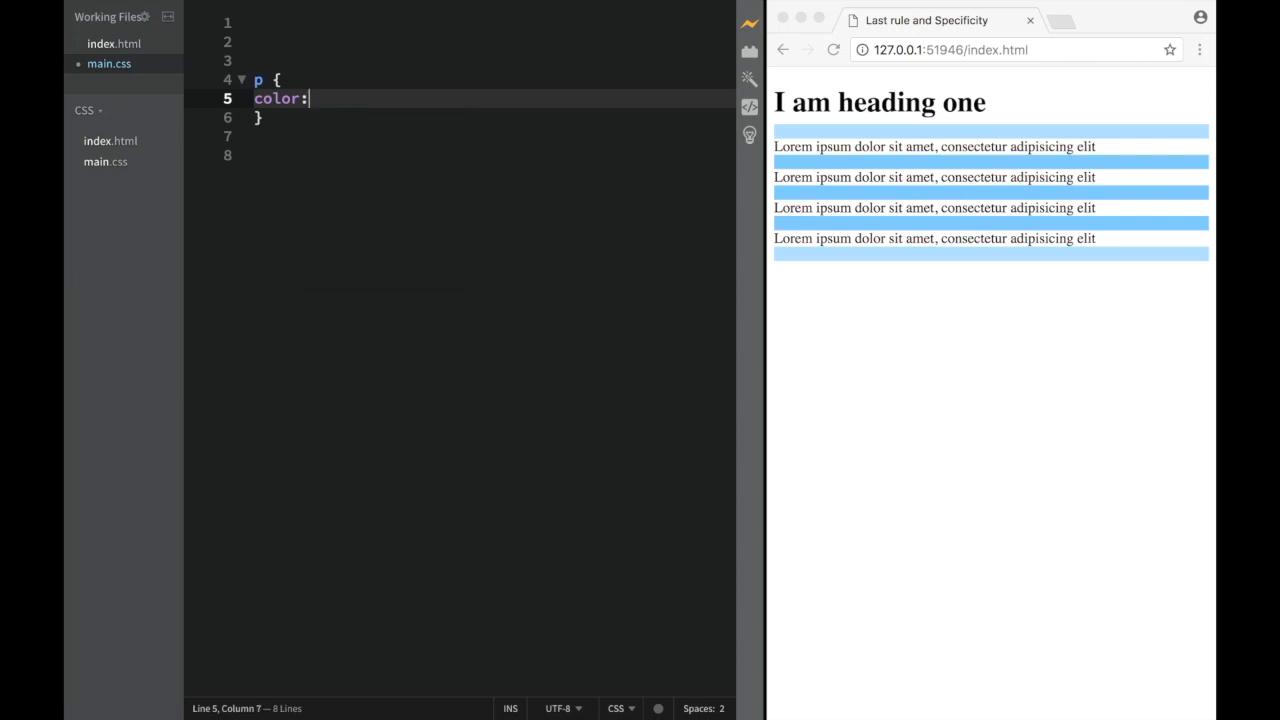
text(b)
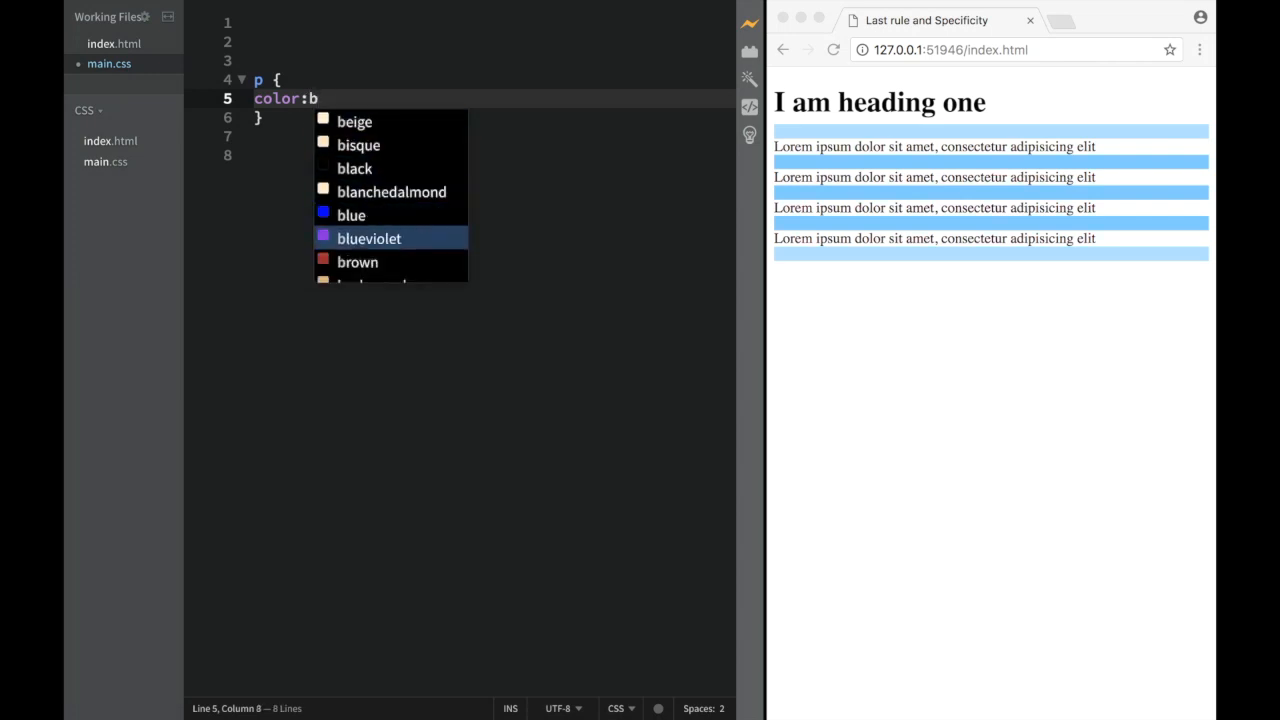
text(darkblue)
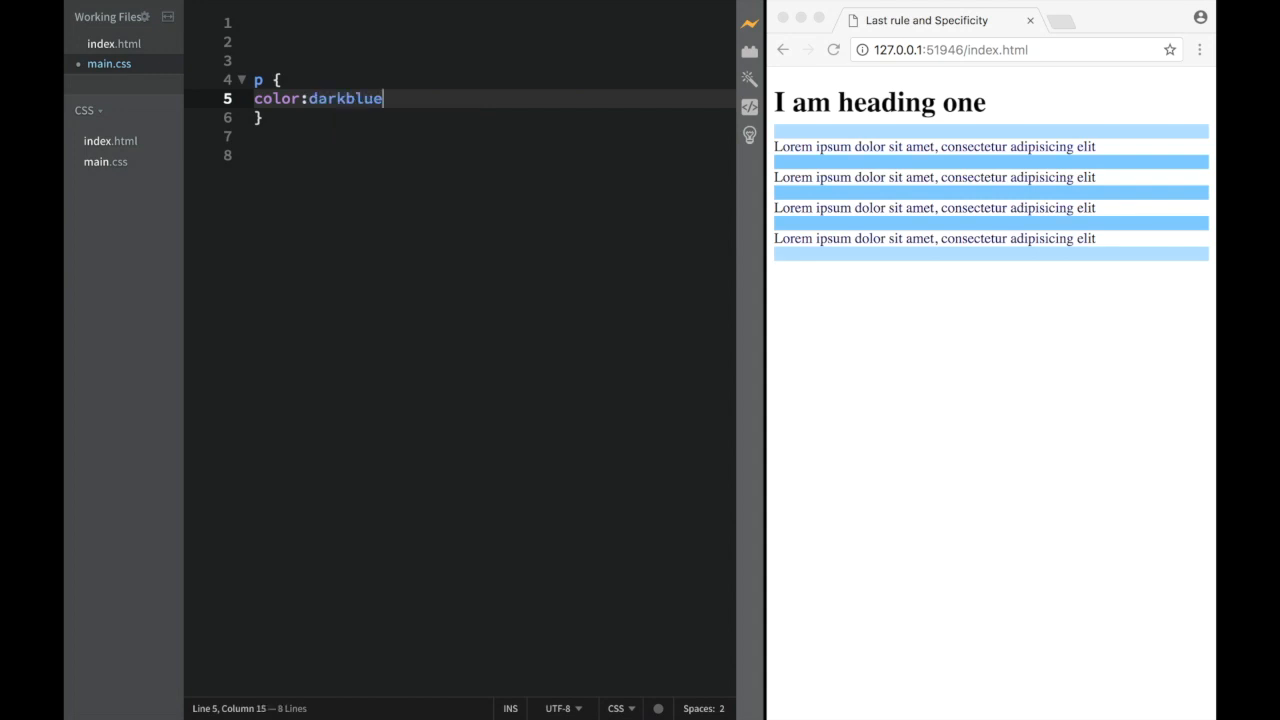
text(;)
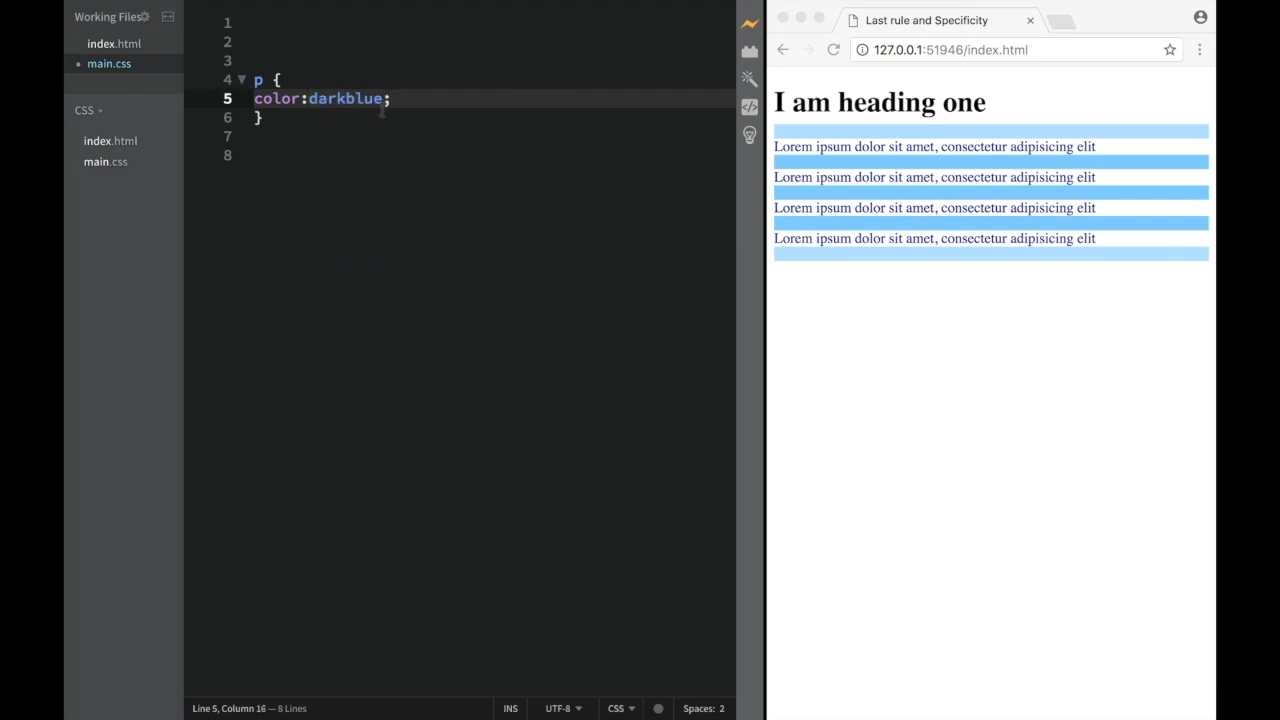
key(Backspace)
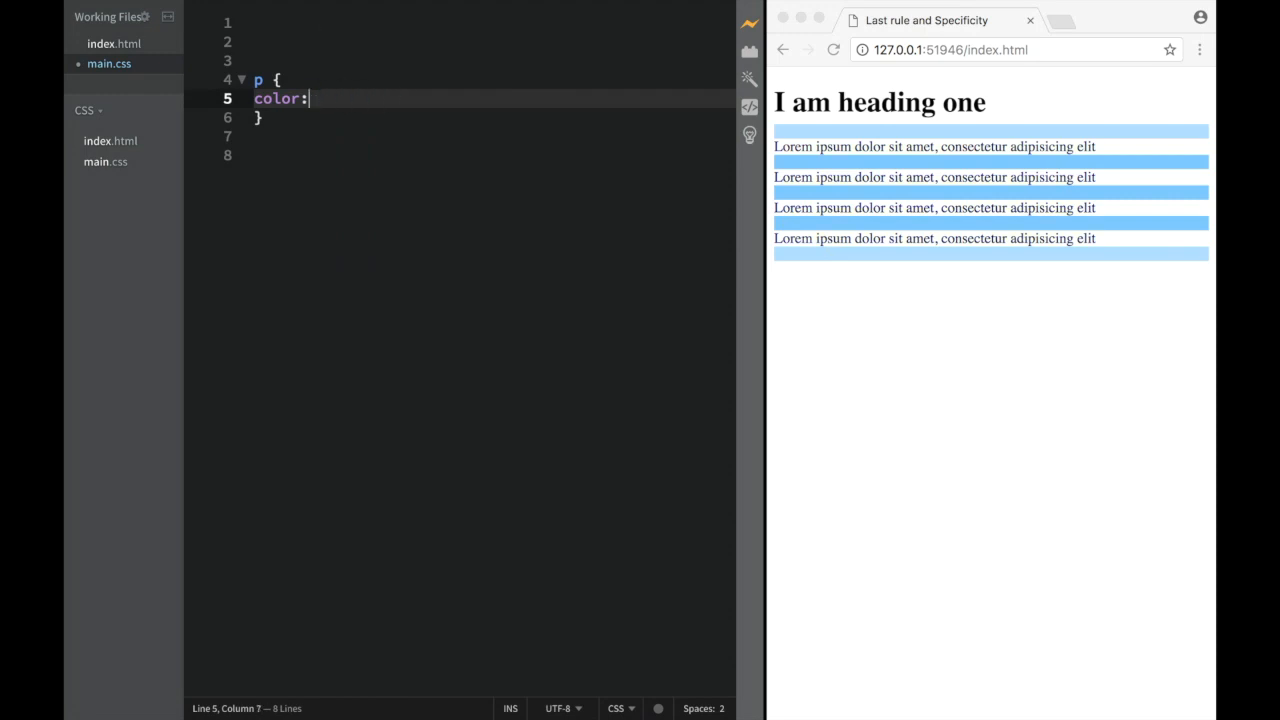
text(red;)
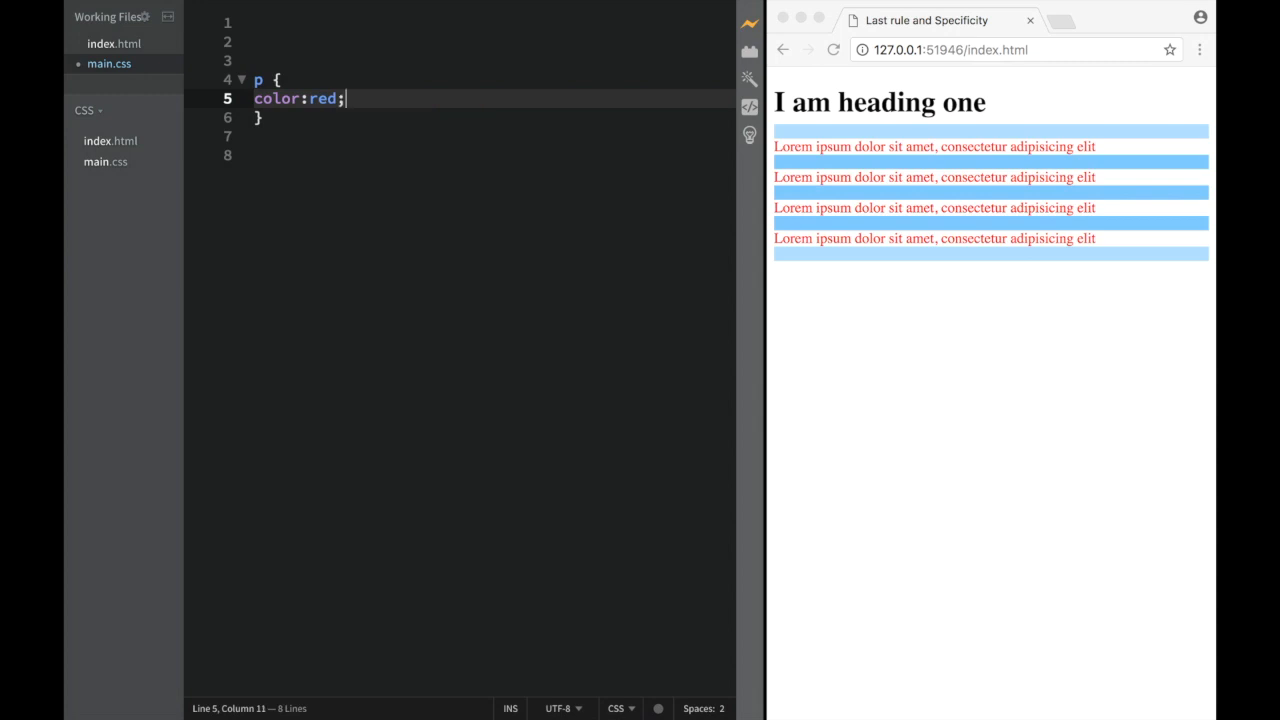
mouse_move(487, 178)
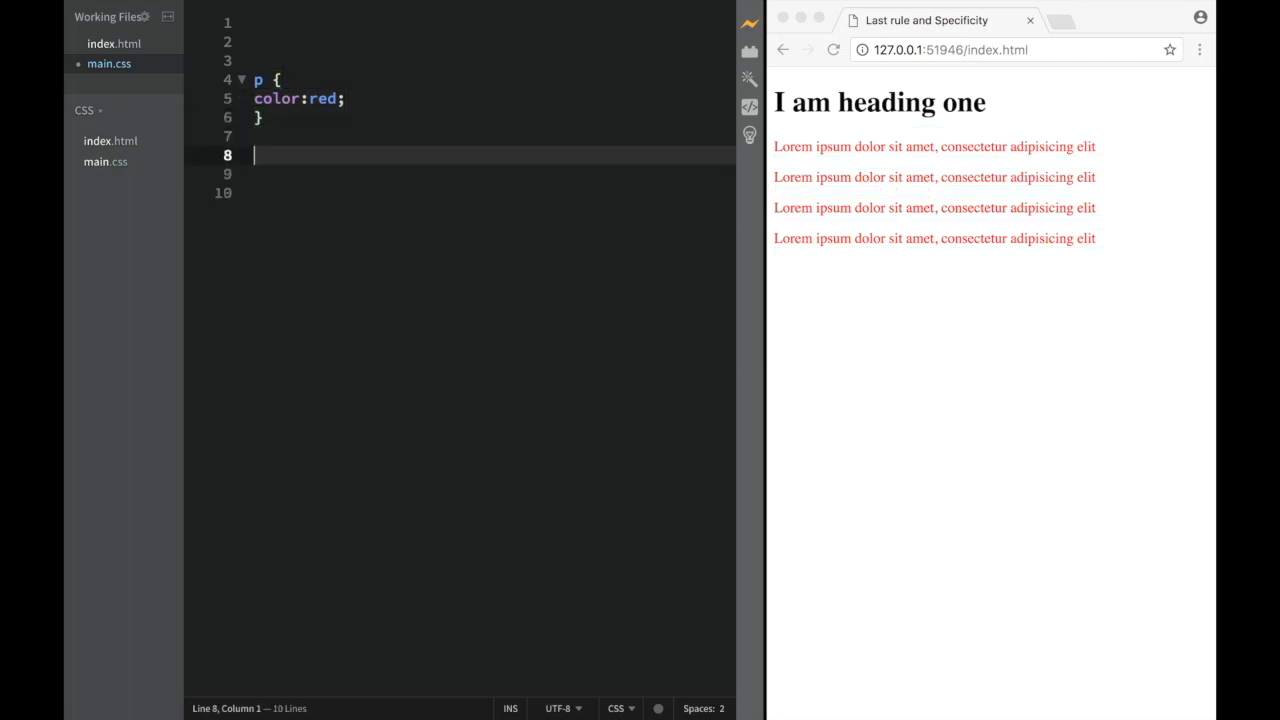
Add a second p rule below the first with color: yellow
text(p)
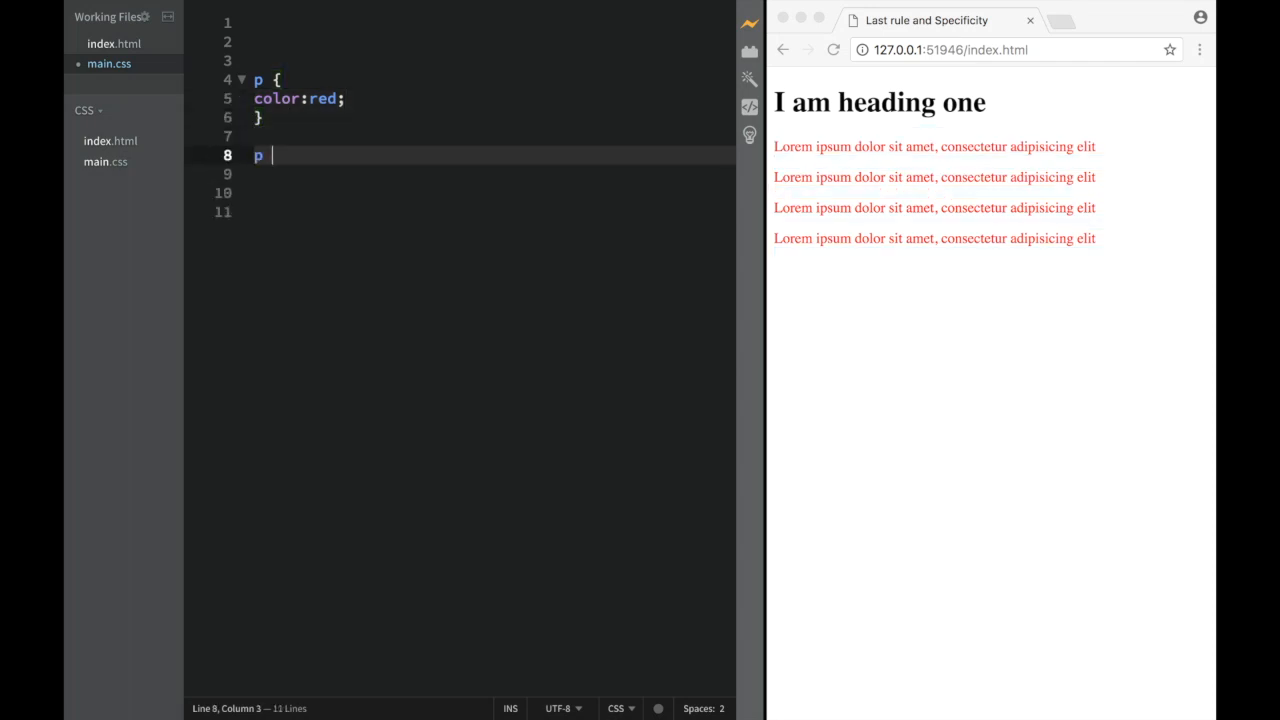
text({)
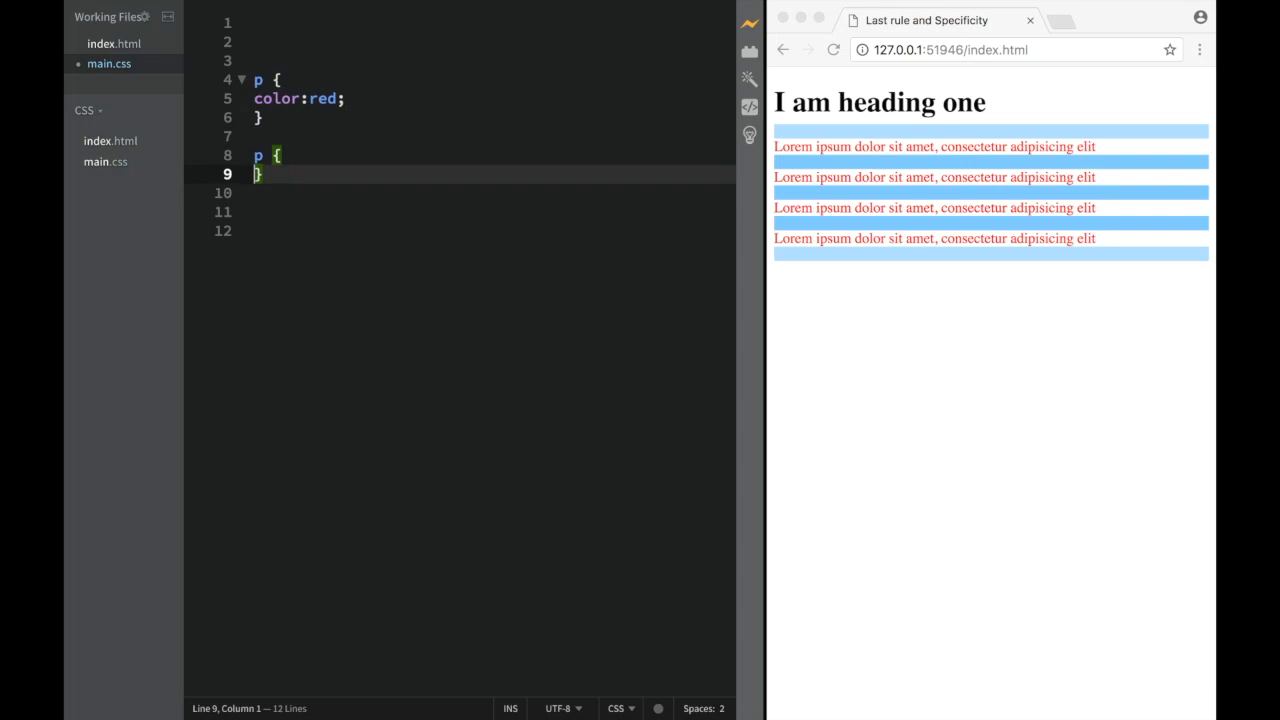
text(ba)
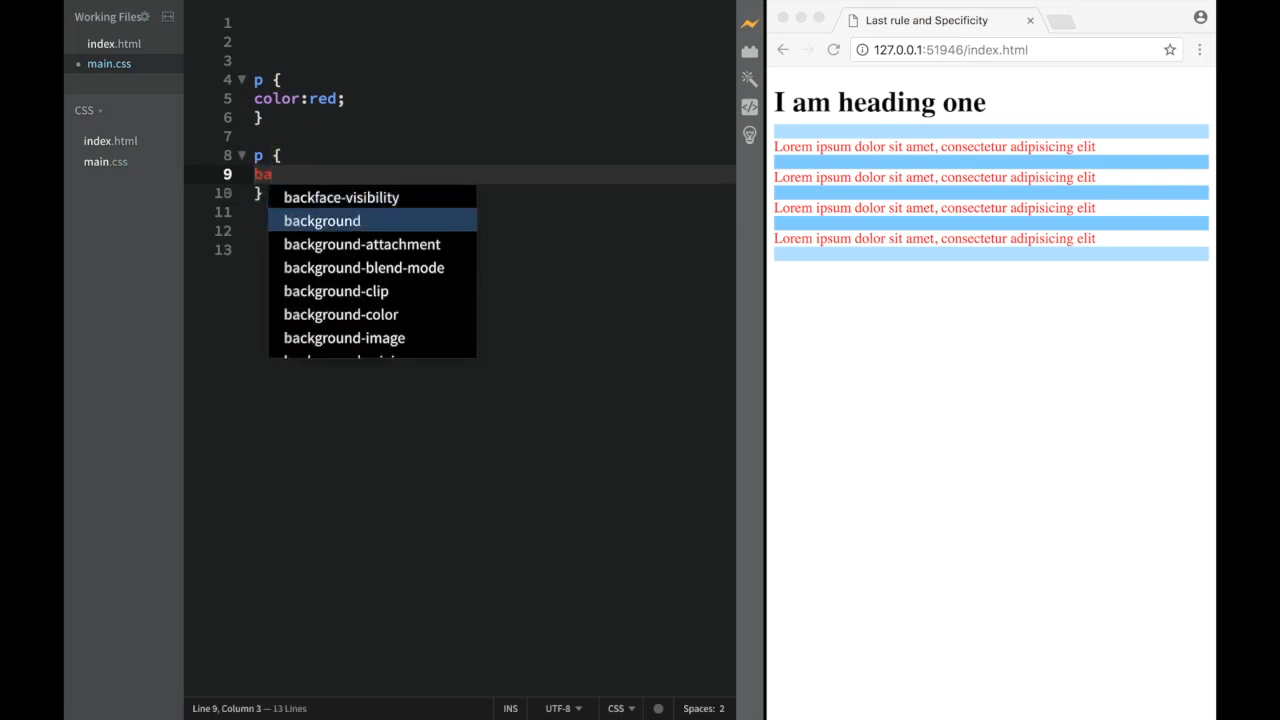
key(Backspace)
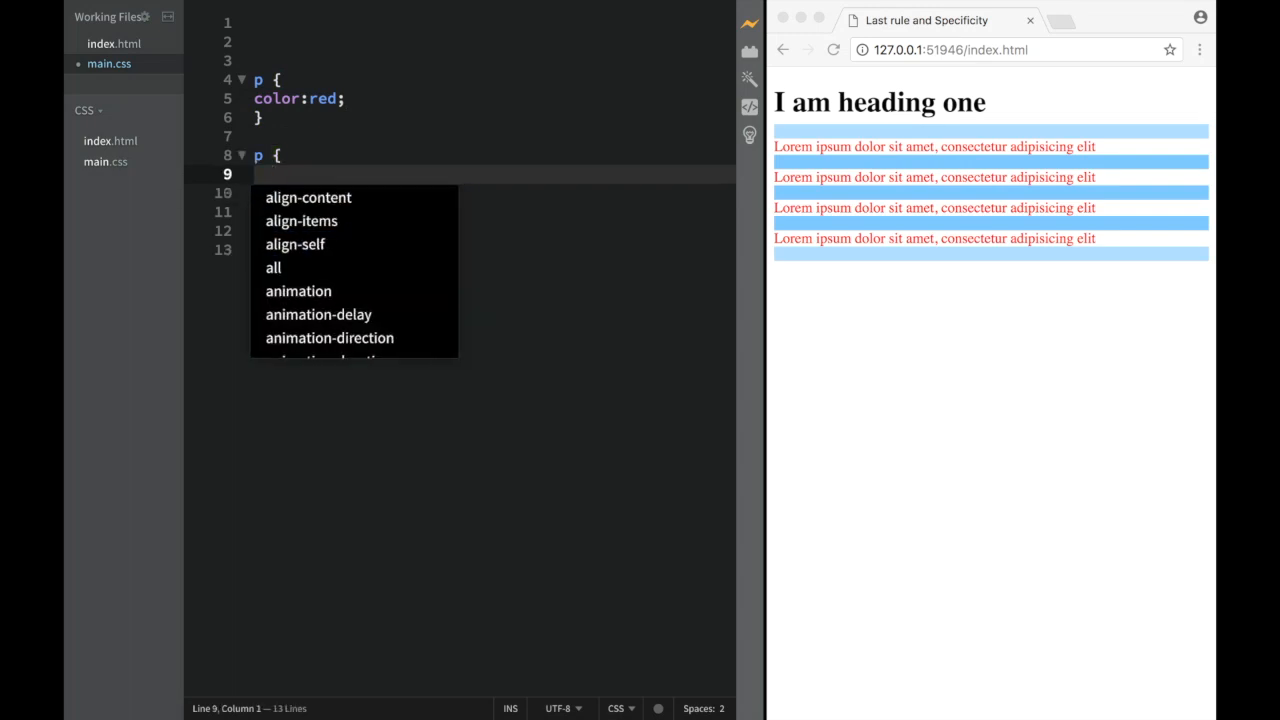
text(color:)
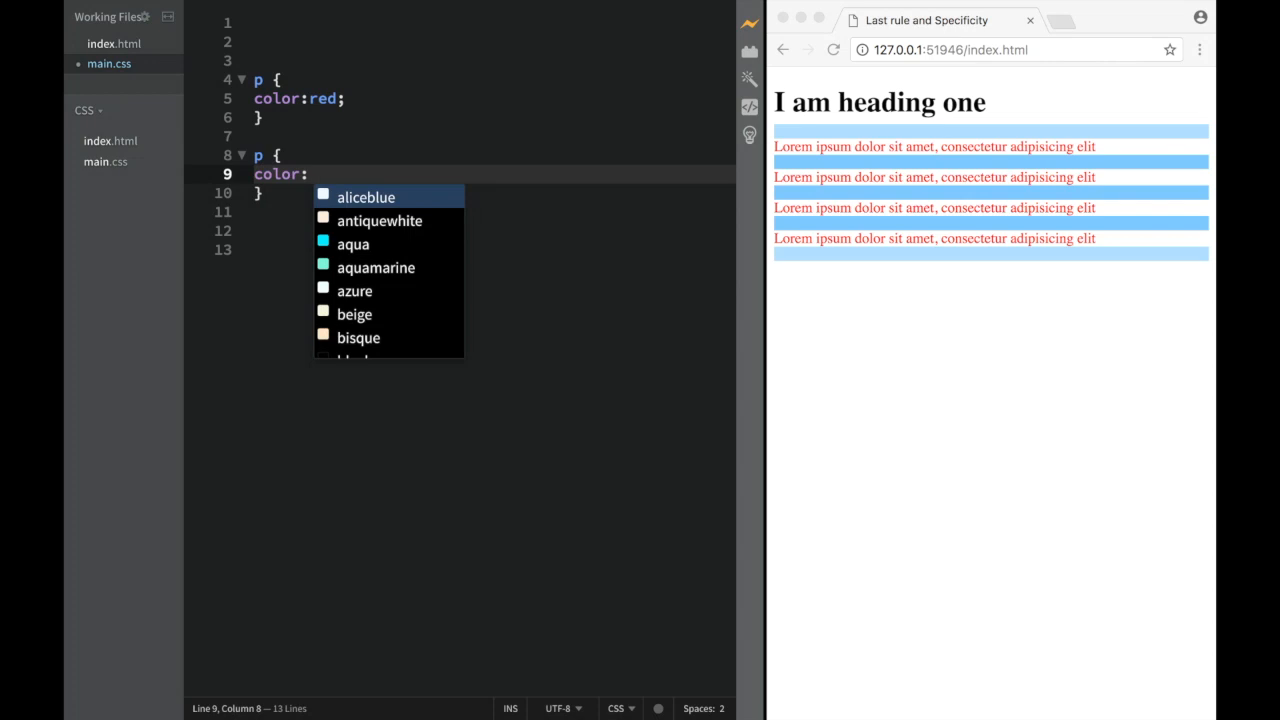
text(yellow)
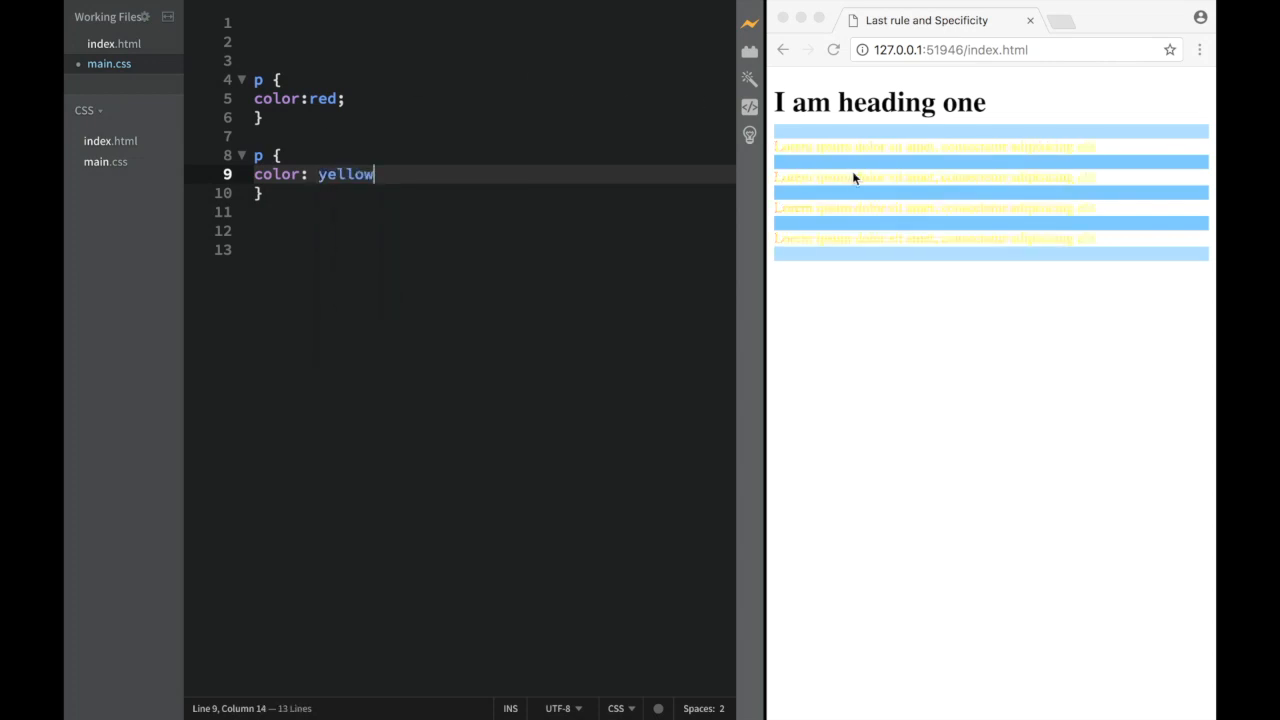
Fold and unfold the yellow p rule, then return to its declaration end
click(241, 155)
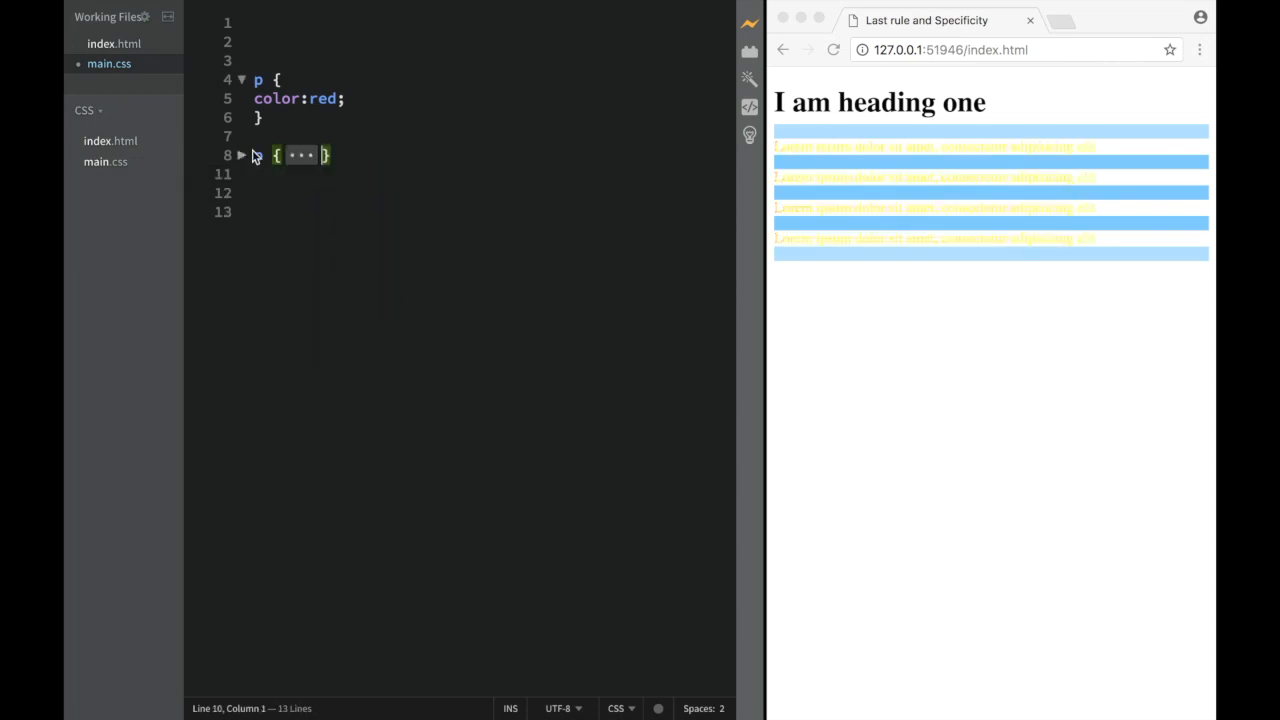
click(241, 155)
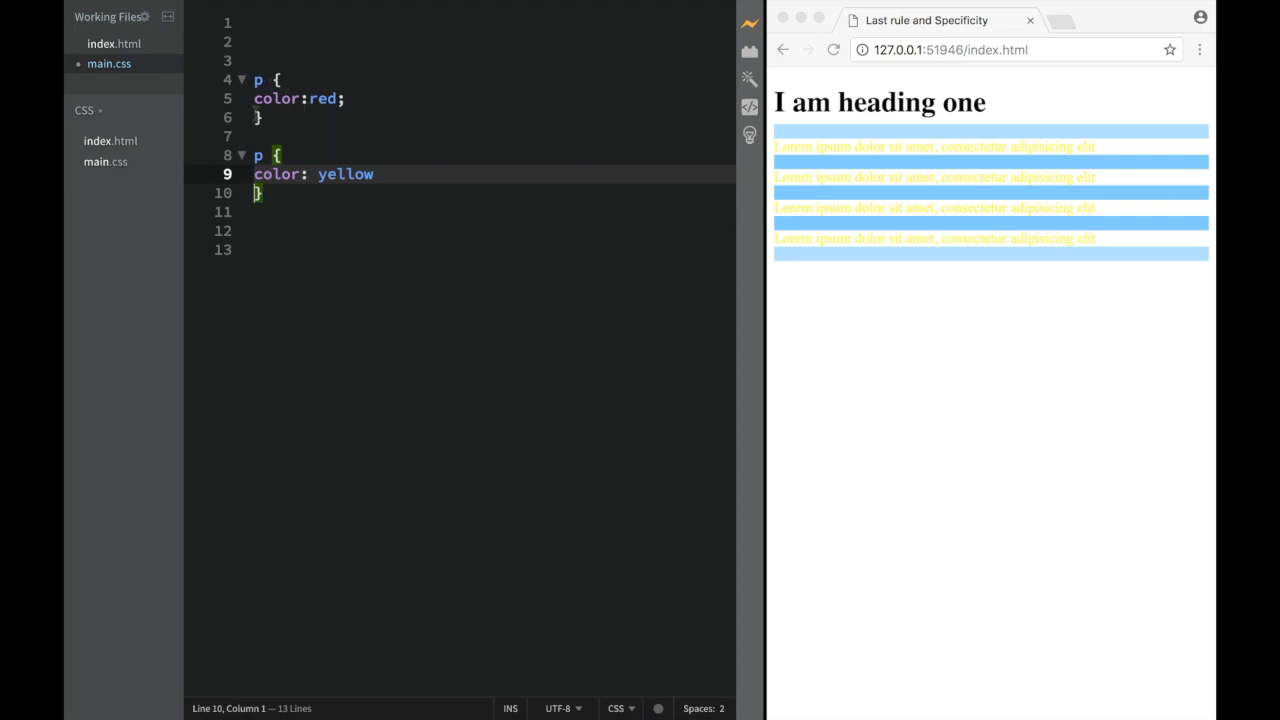
click(258, 155)
text(;)
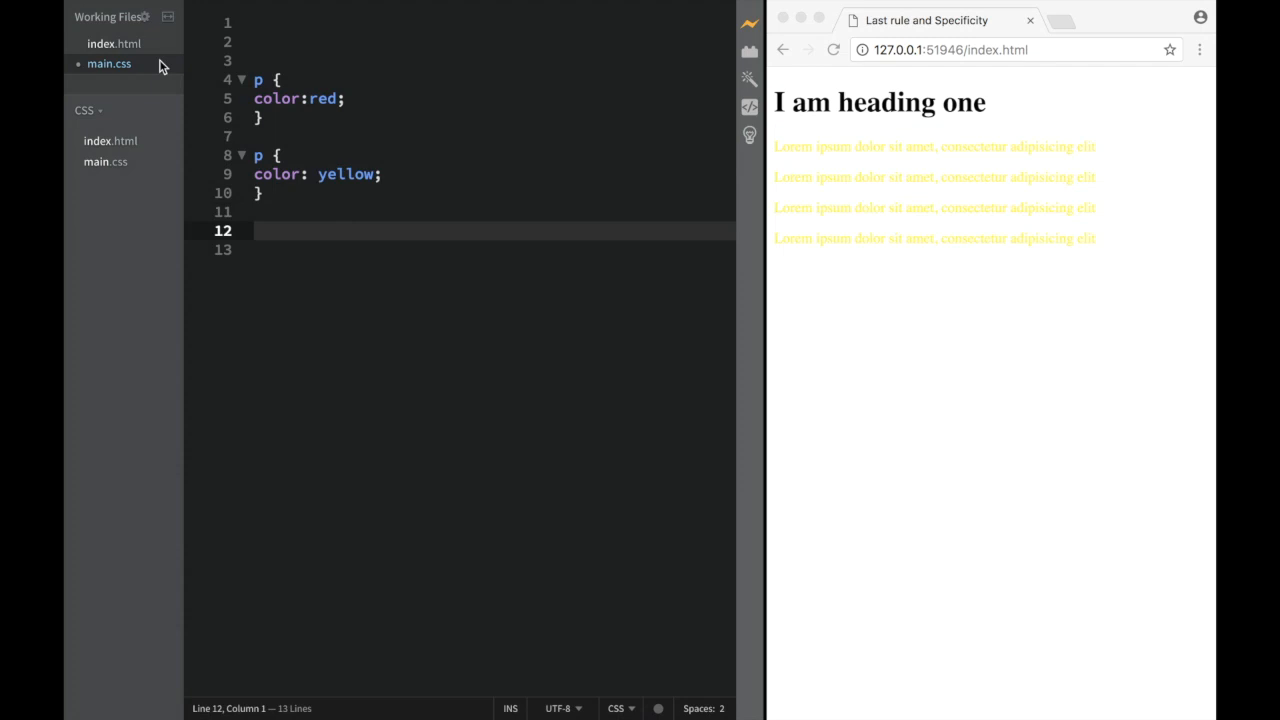
Add a class attribute to the wrapping div in index.html
click(113, 43)
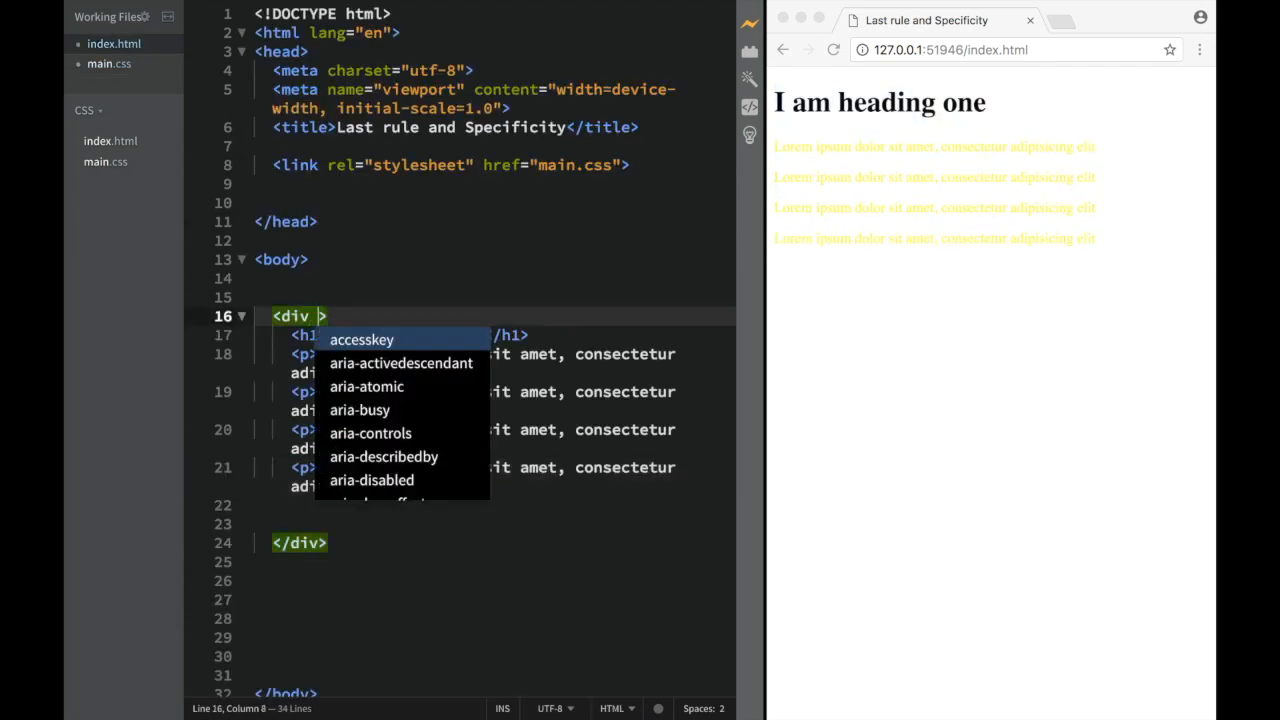
text(class="")
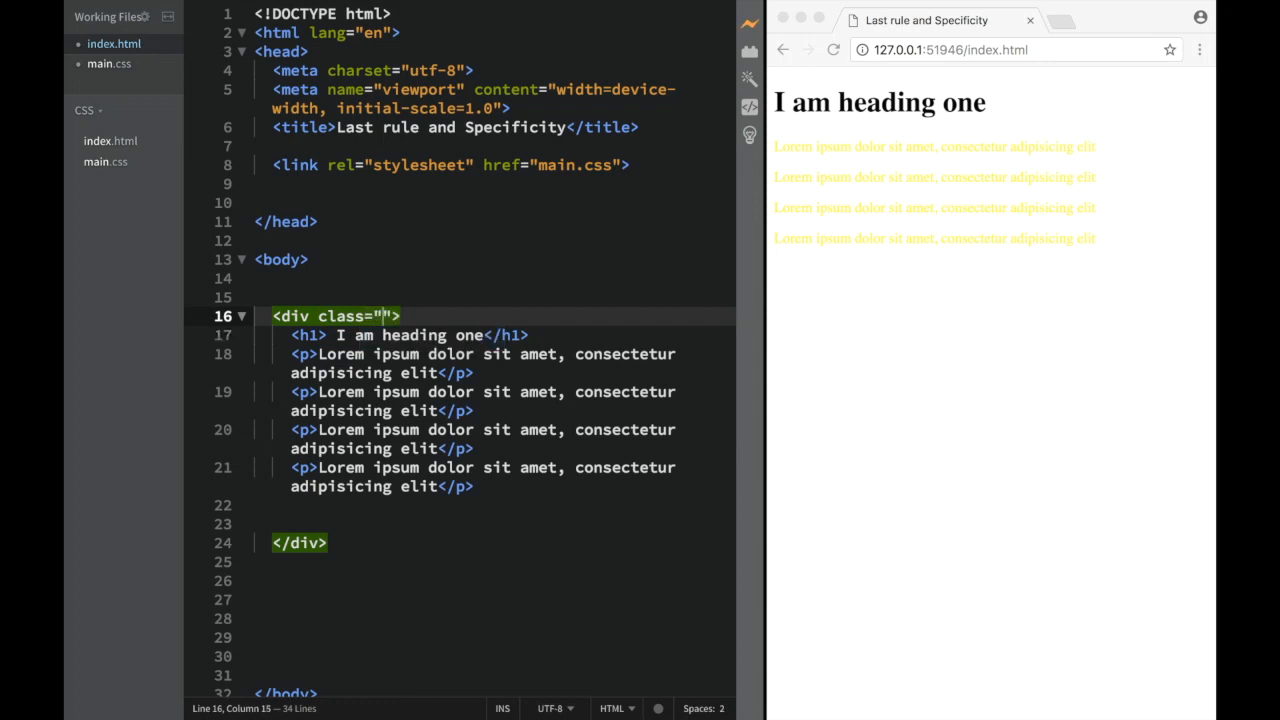
text(div)
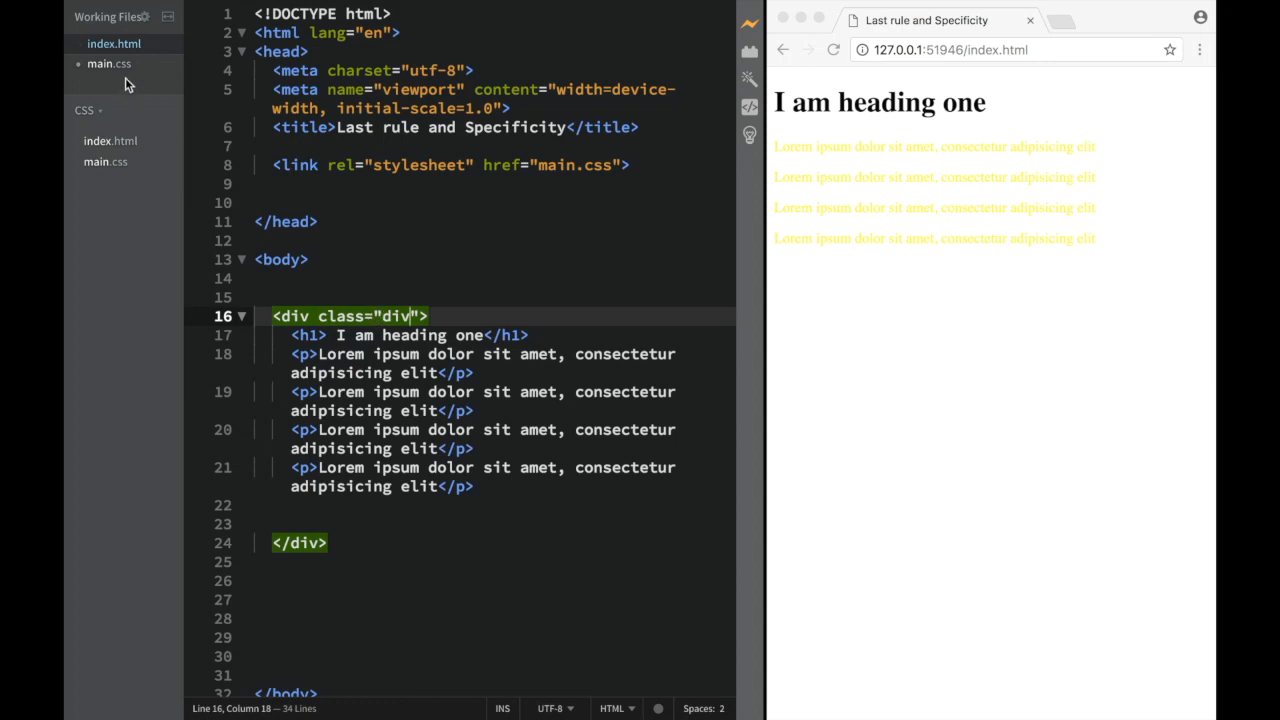
Start a matching selector atop main.css and name the div's class 'box'
click(108, 63)
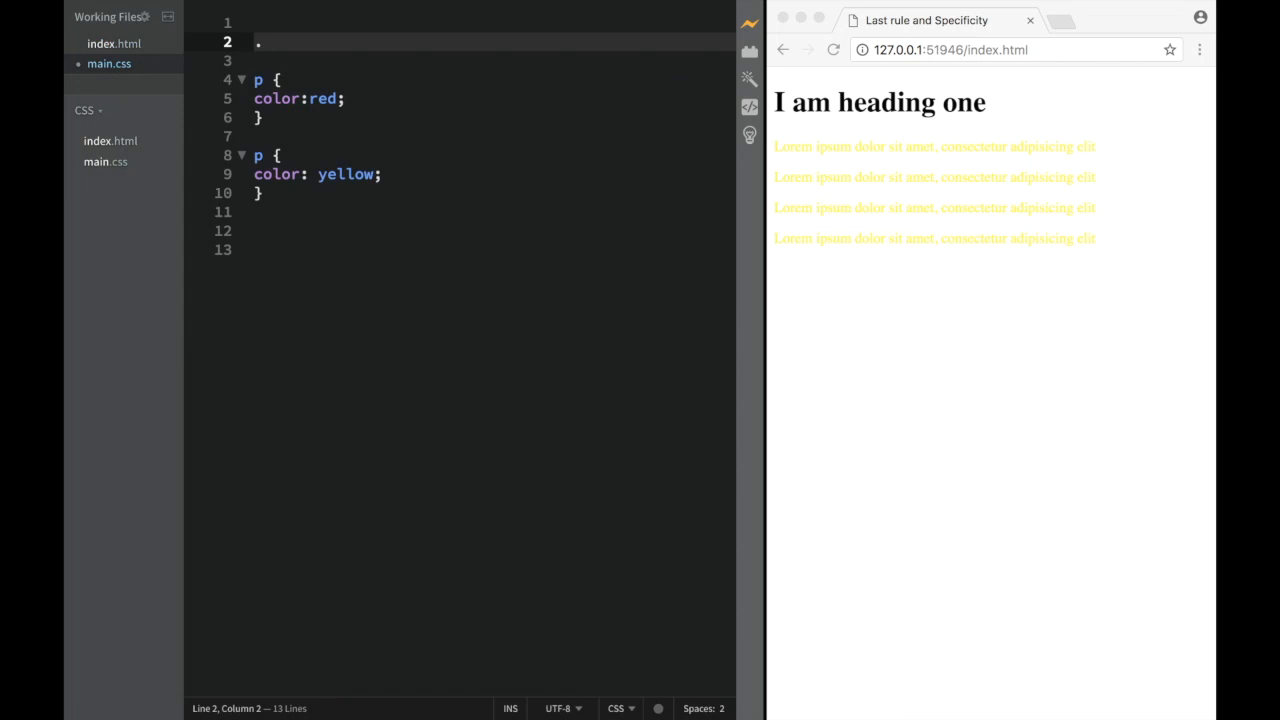
text(div)
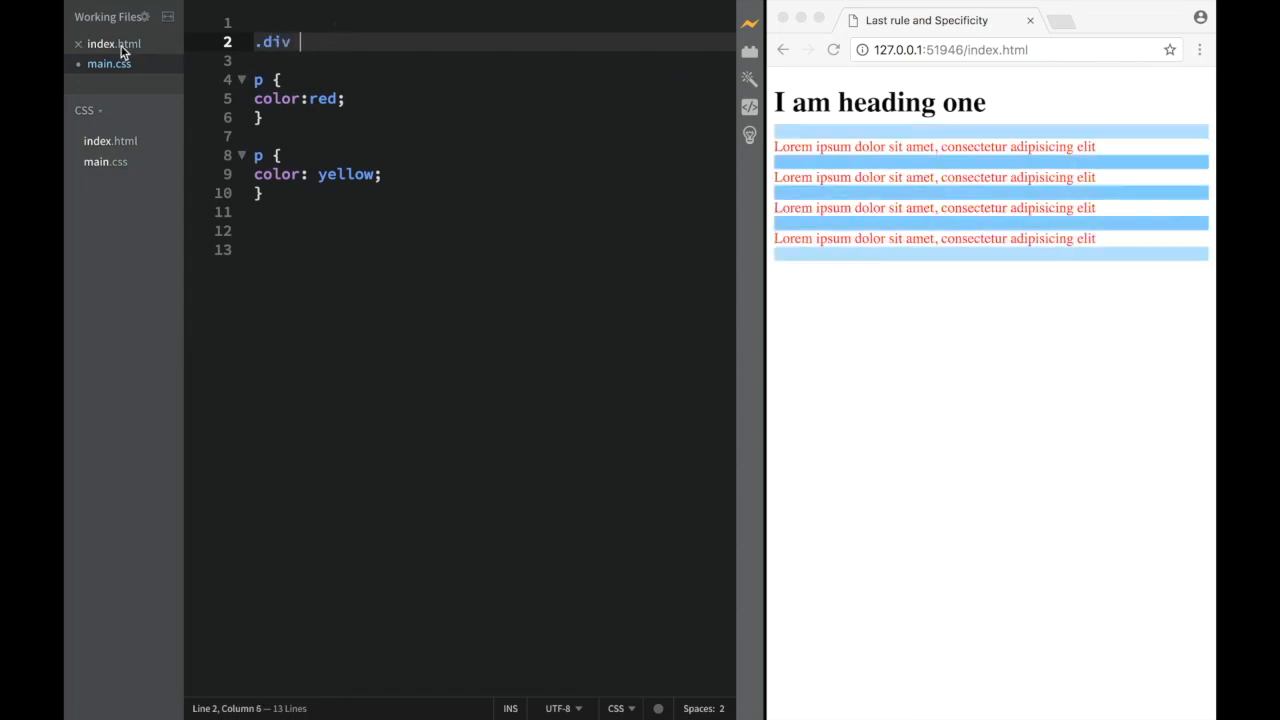
click(113, 43)
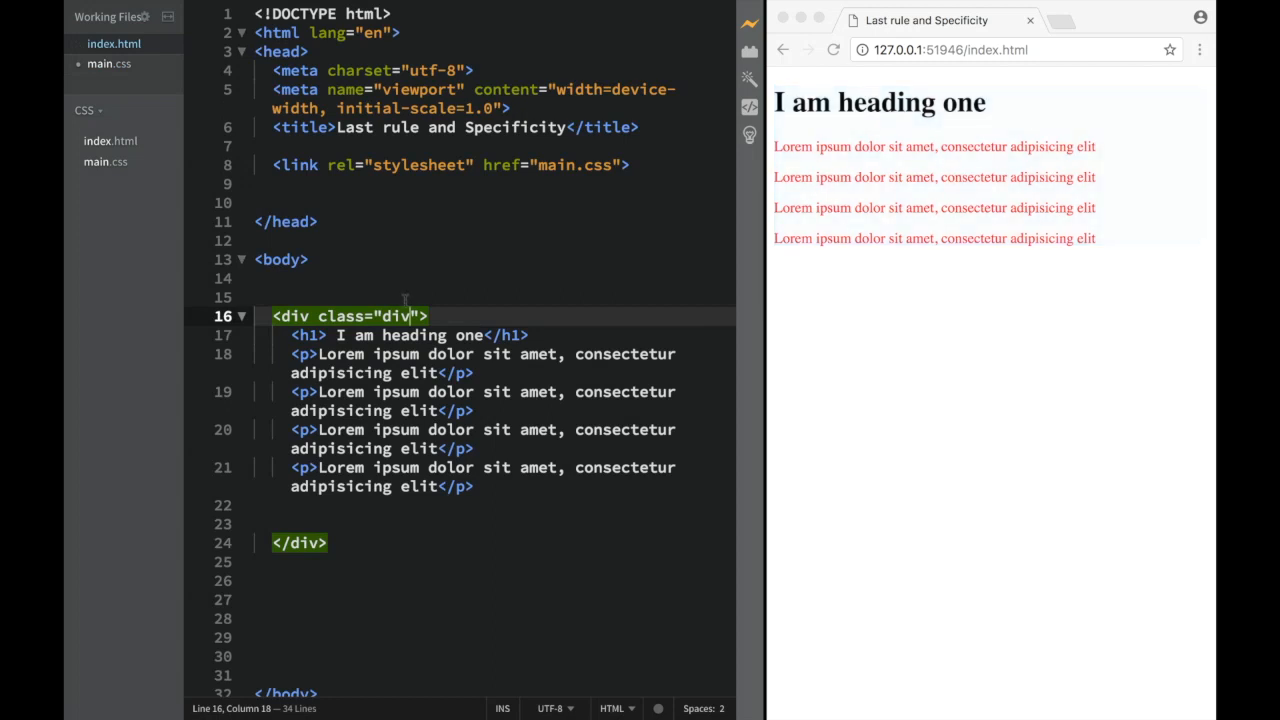
text(box)
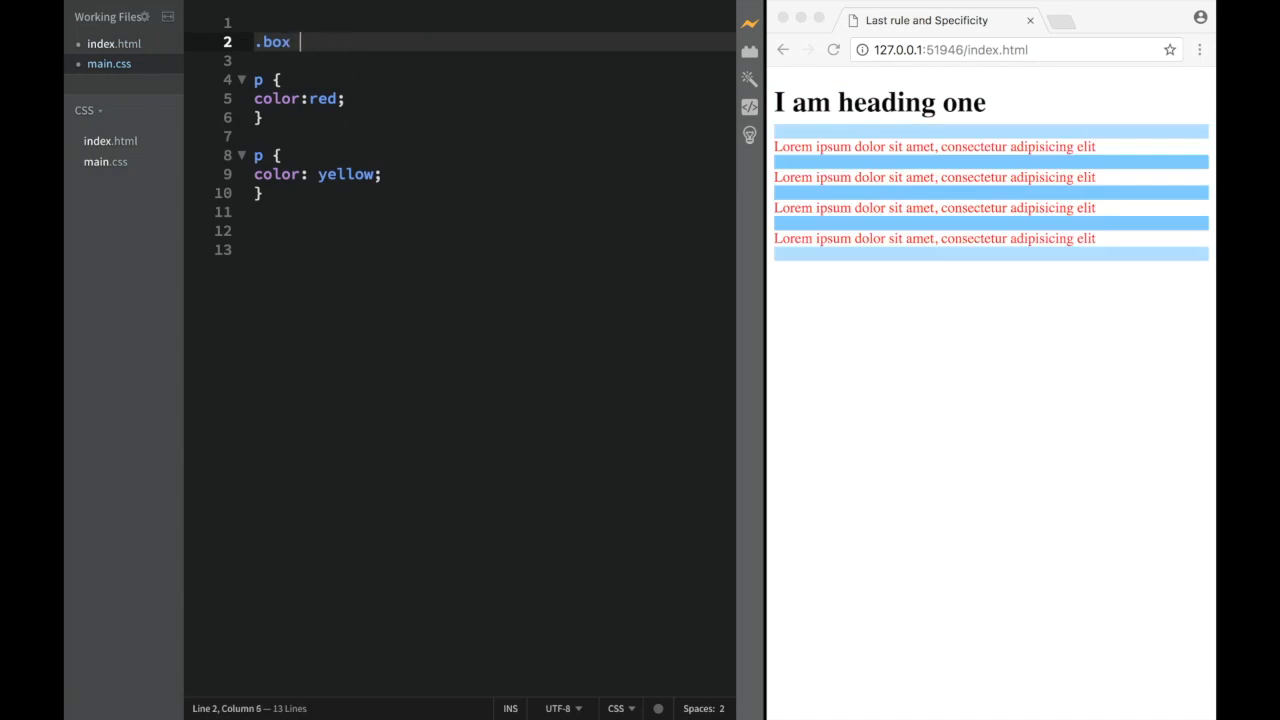
Write a .box p rule with color: green on lines 2–4 of main.css
text(p {)
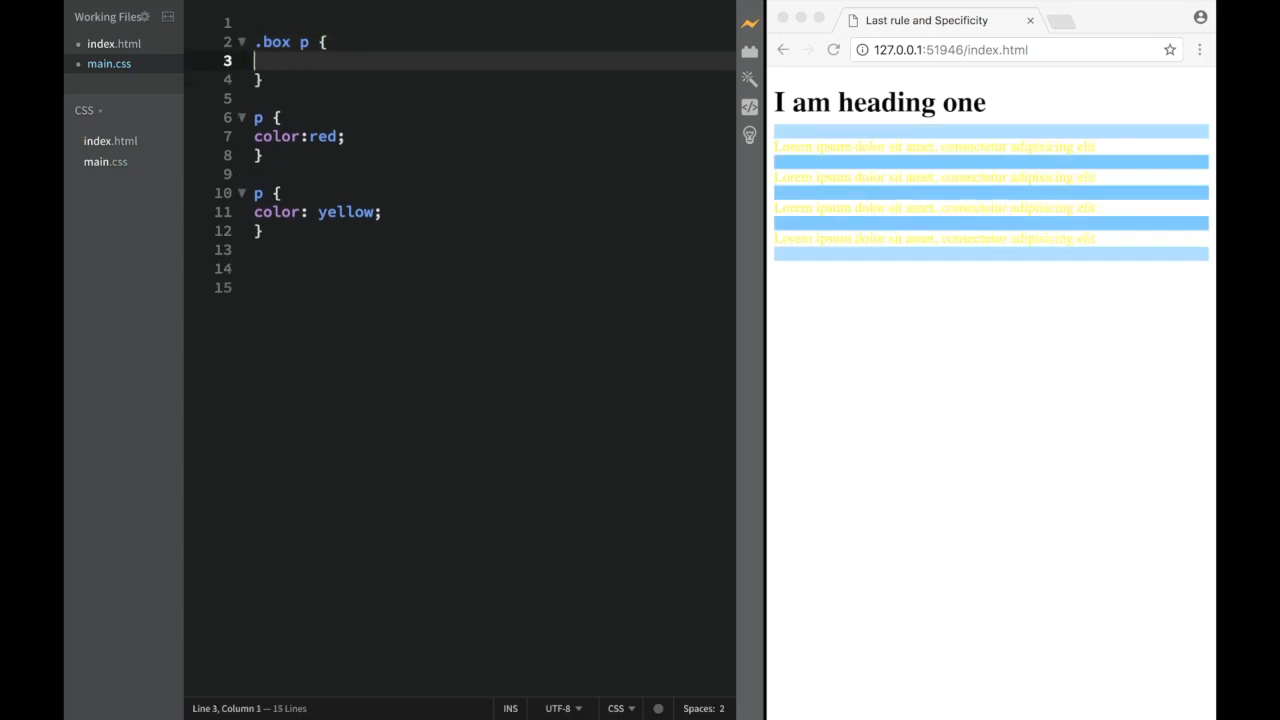
text(b)
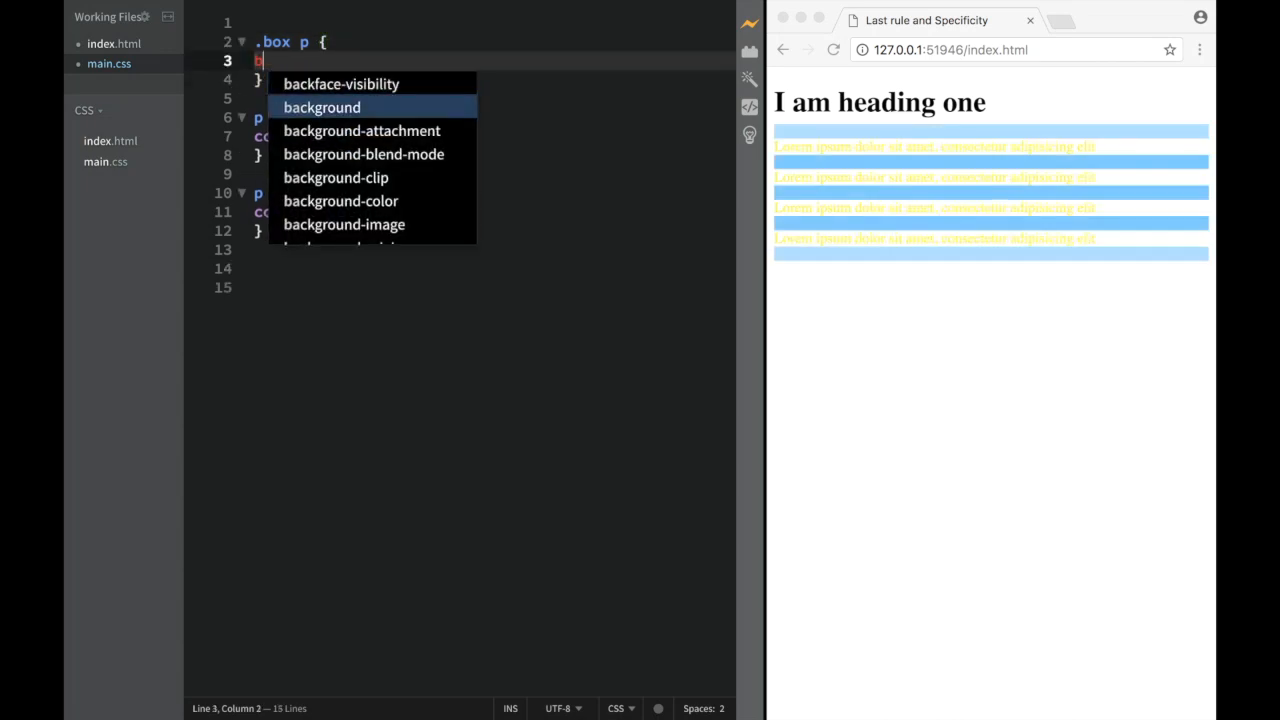
text(color: green;)
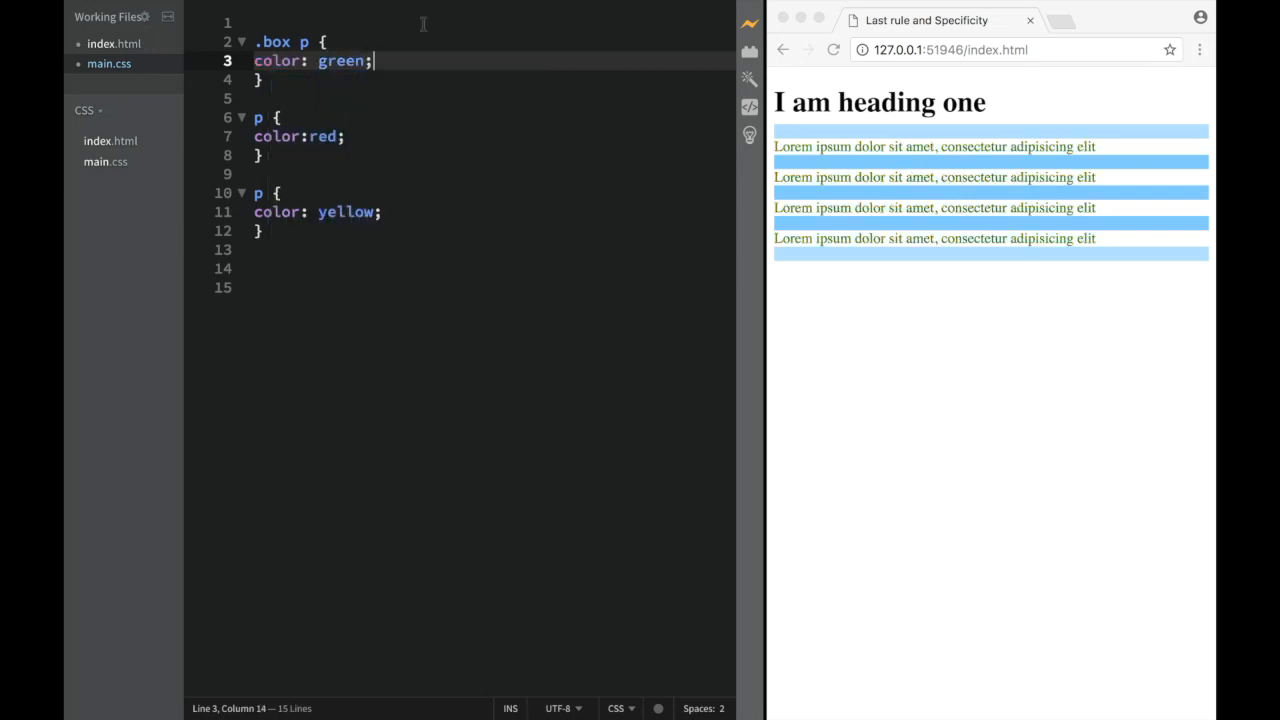
mouse_move(643, 182)
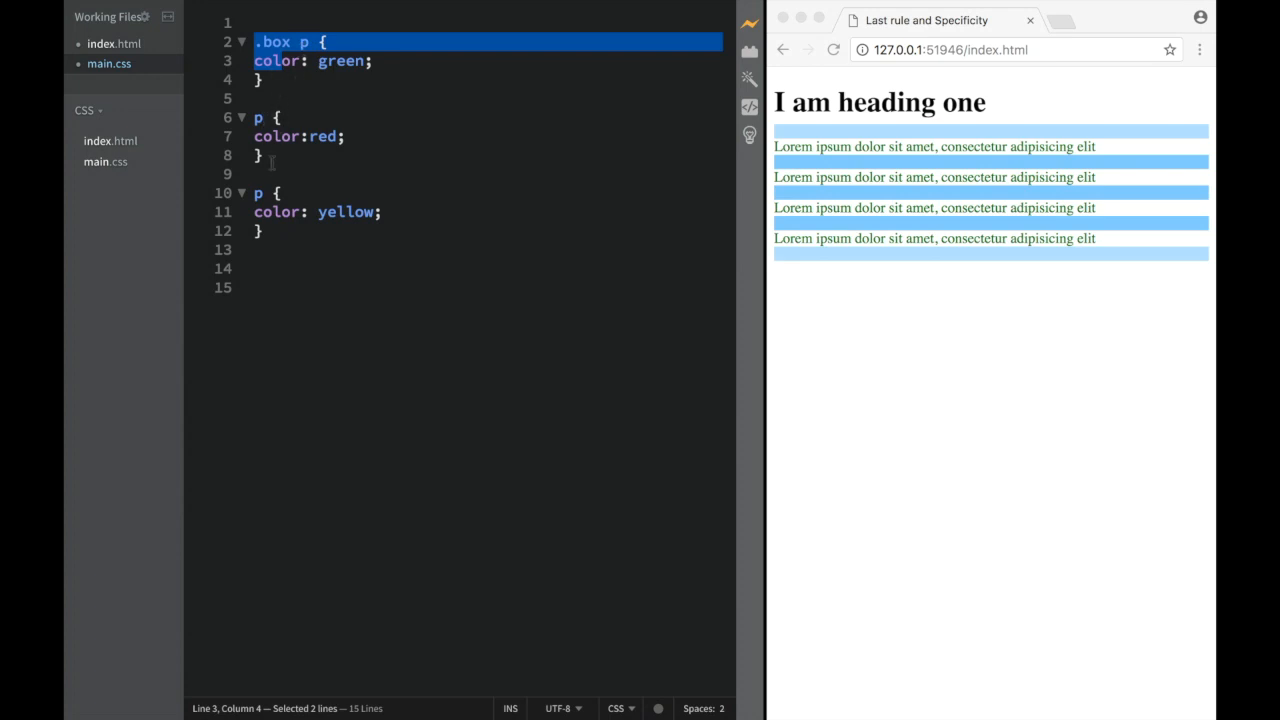
mouse_move(143, 67)
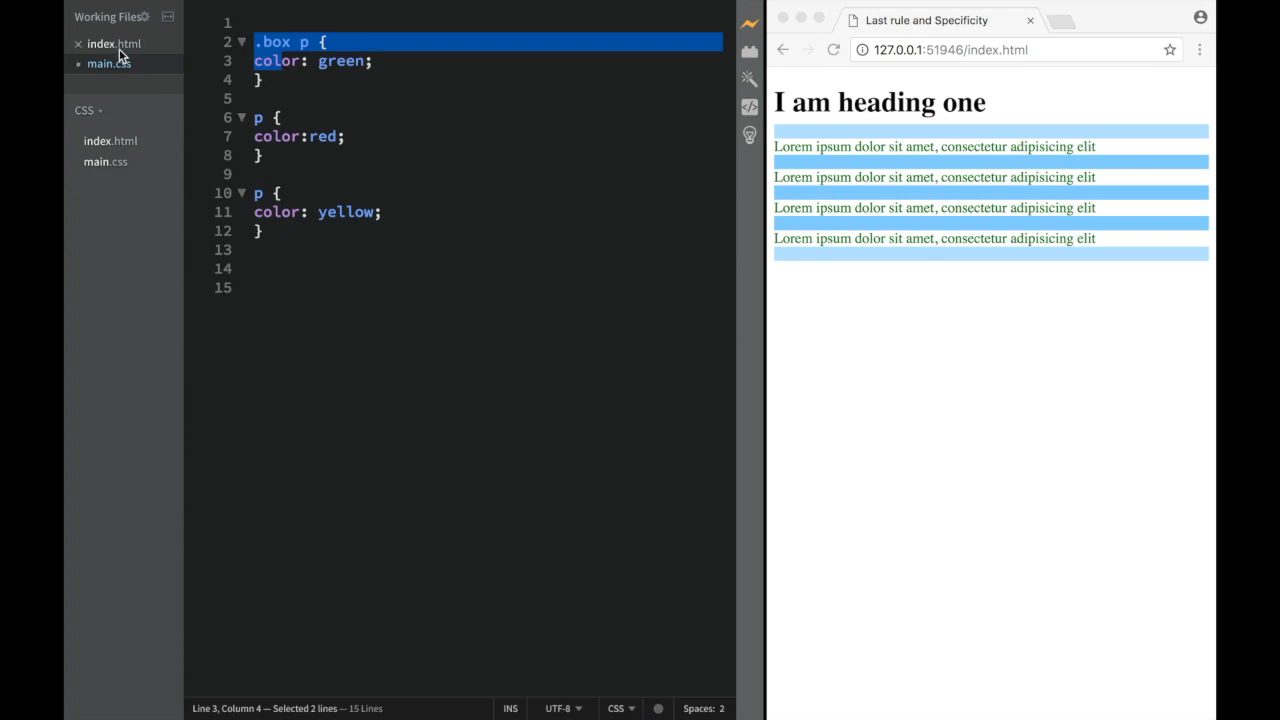
Give the first <p> in index.html an inline style="color: red"
click(113, 43)
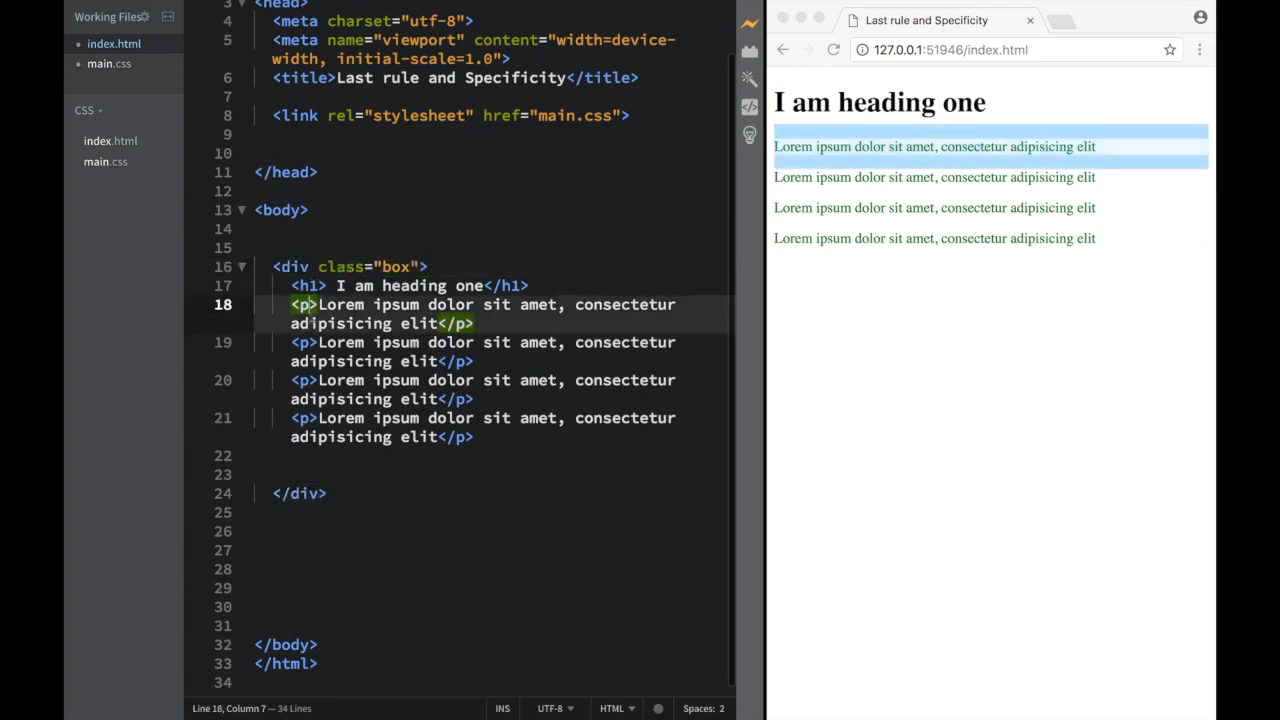
click(330, 304)
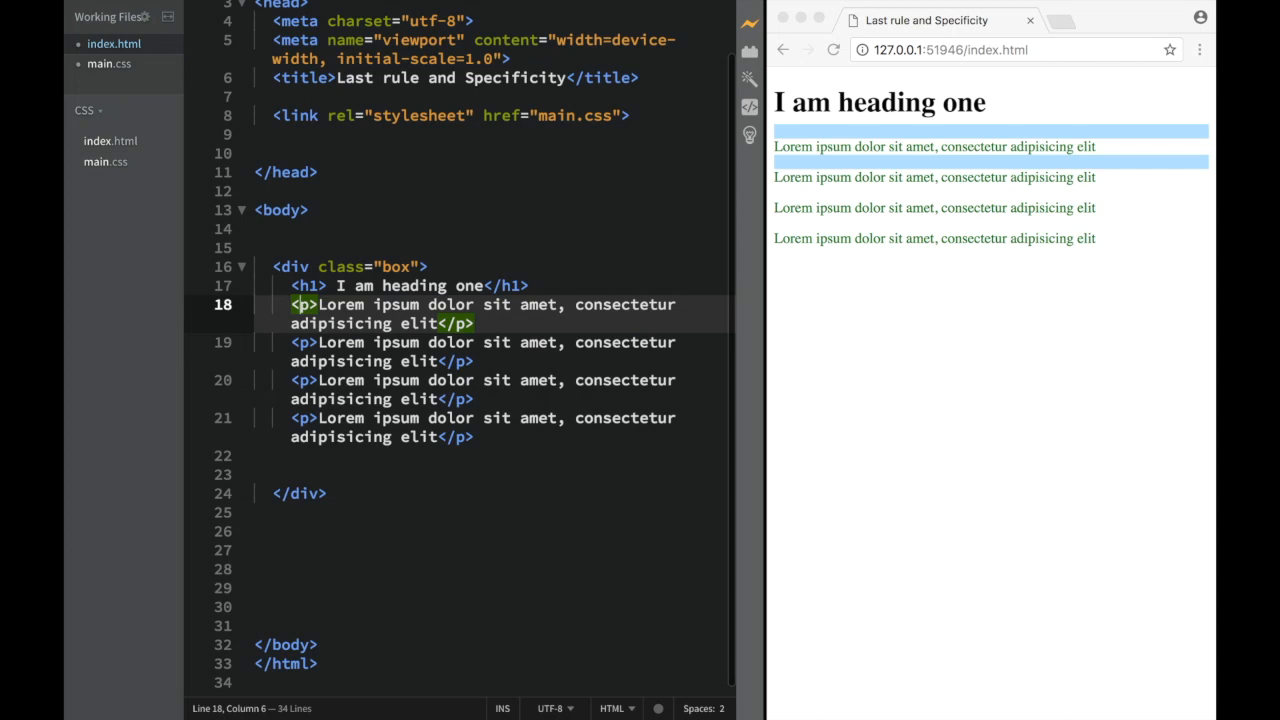
text(style="")
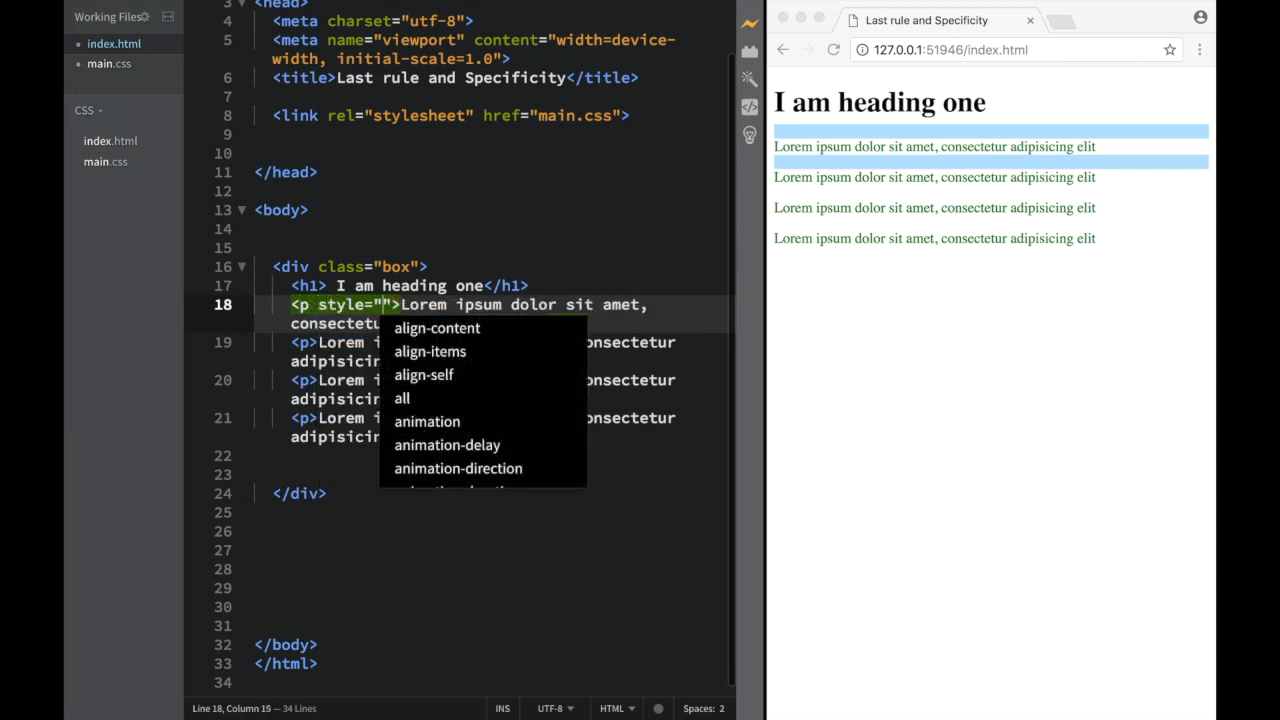
text(color: red)
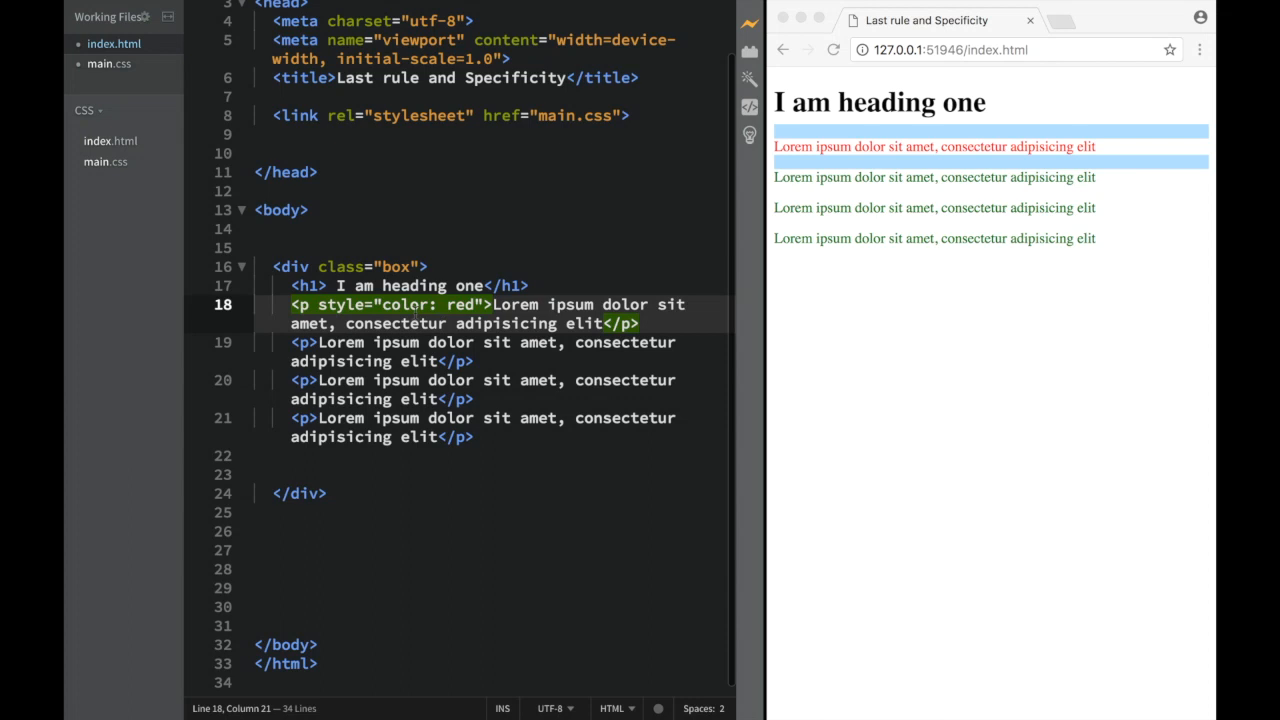
Select the first paragraph's text to check the inline override
double_click(339, 304)
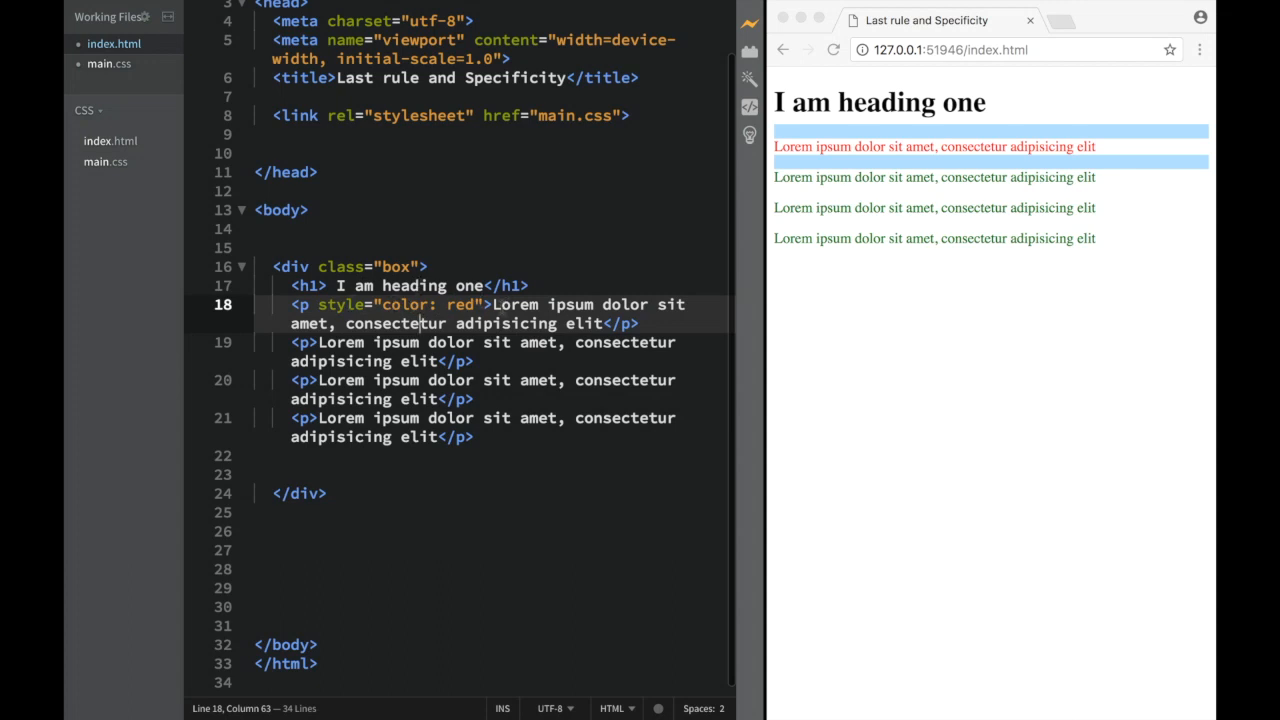
drag(419, 323, 637, 323)
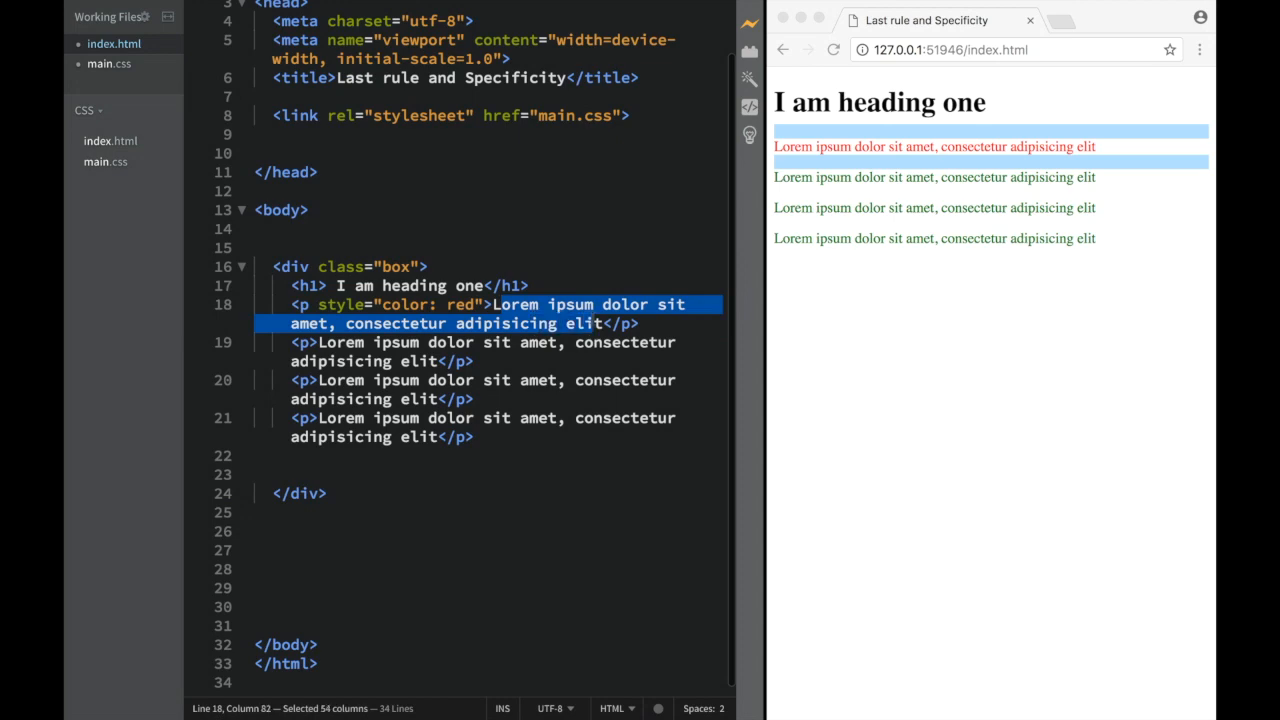